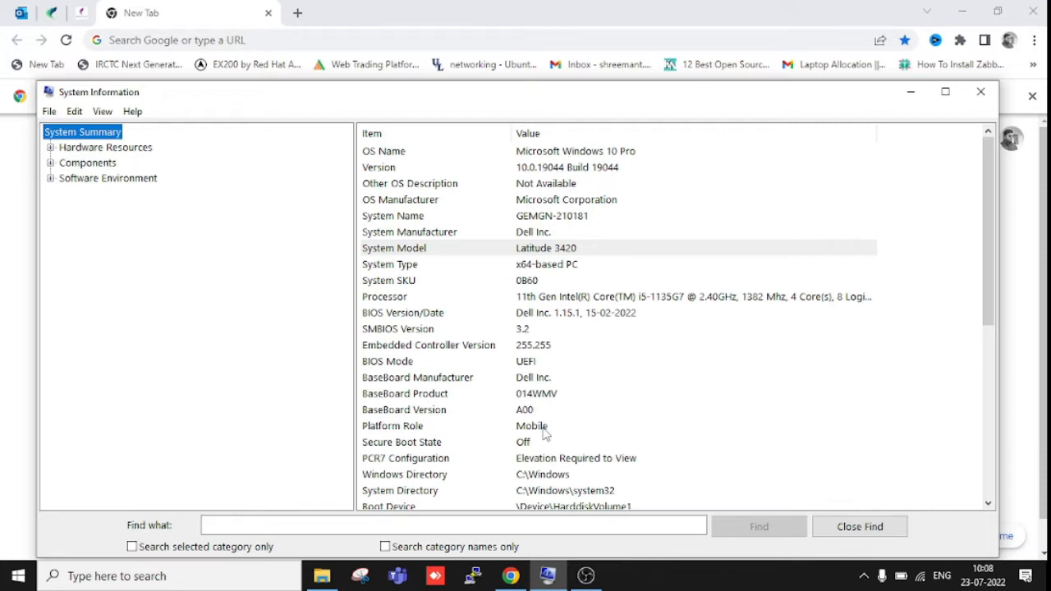
{"action": "mouse_move", "coordinate": [562, 312]}
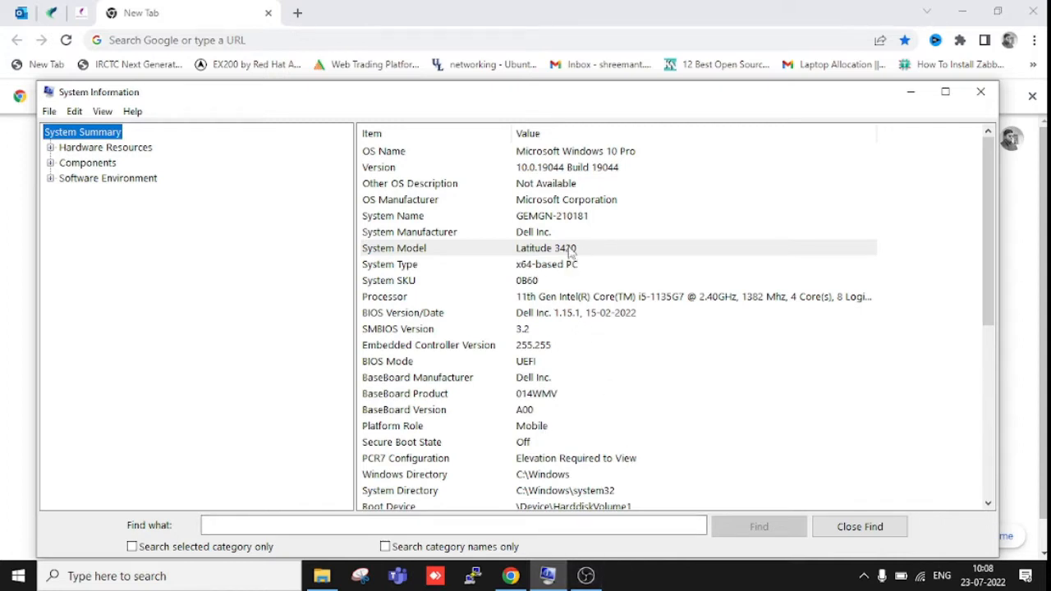
{"action": "mouse_move", "coordinate": [615, 250]}
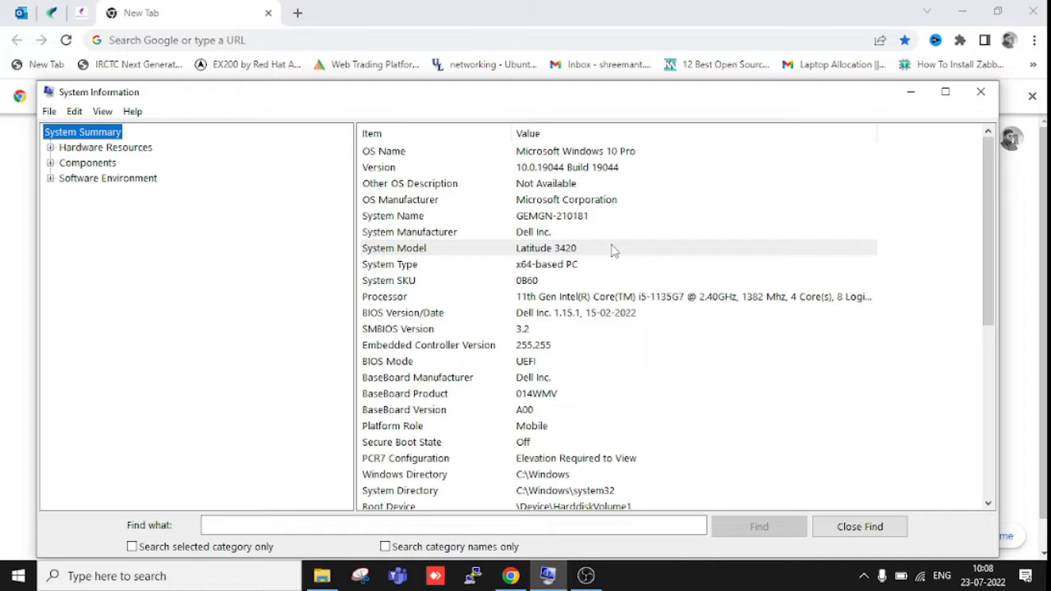
{"action": "mouse_move", "coordinate": [578, 257]}
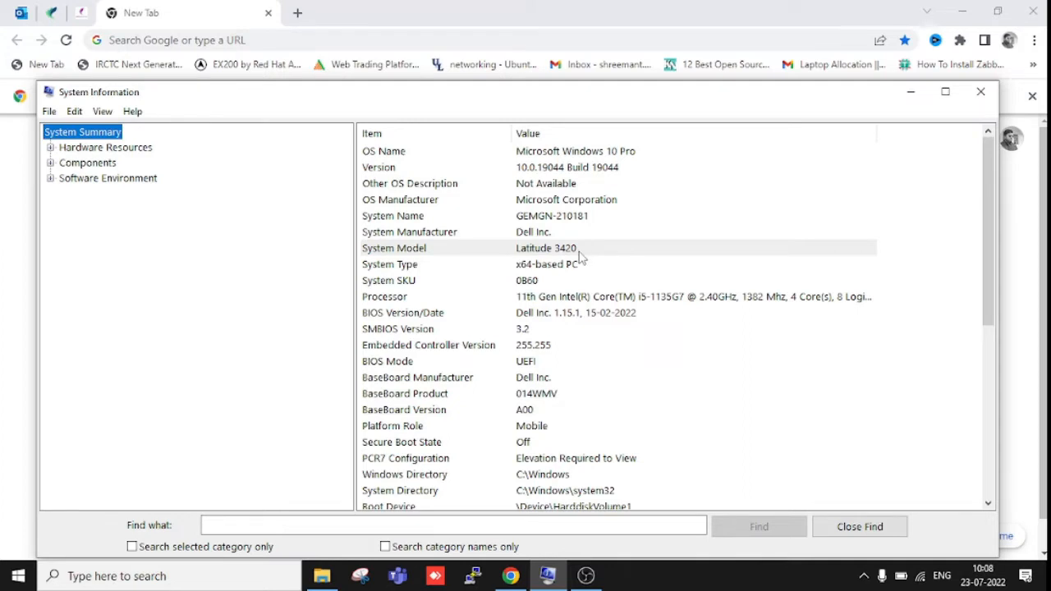
{"action": "mouse_move", "coordinate": [588, 257]}
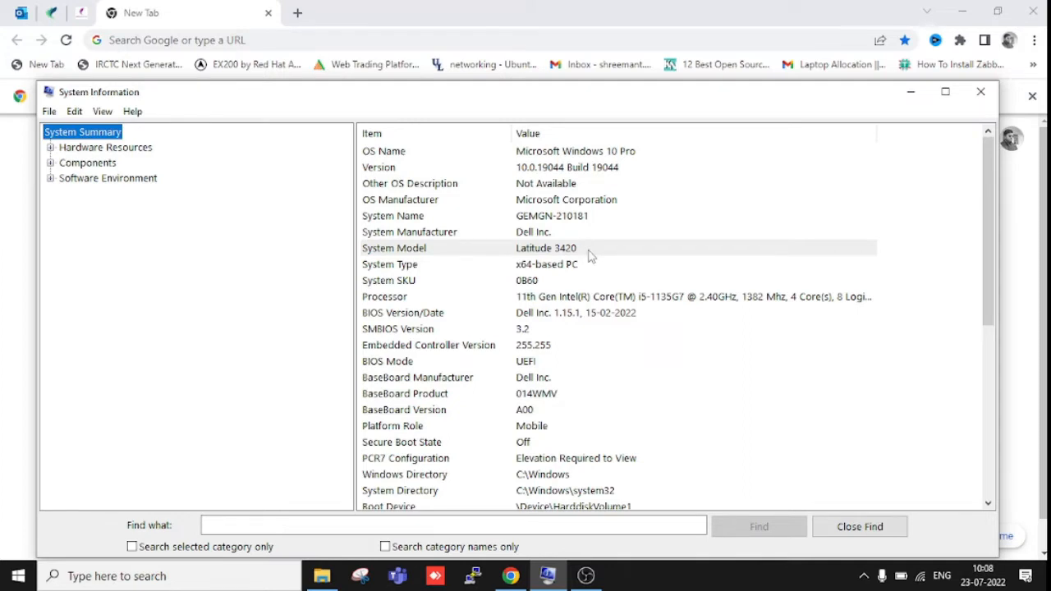
{"action": "mouse_move", "coordinate": [378, 105]}
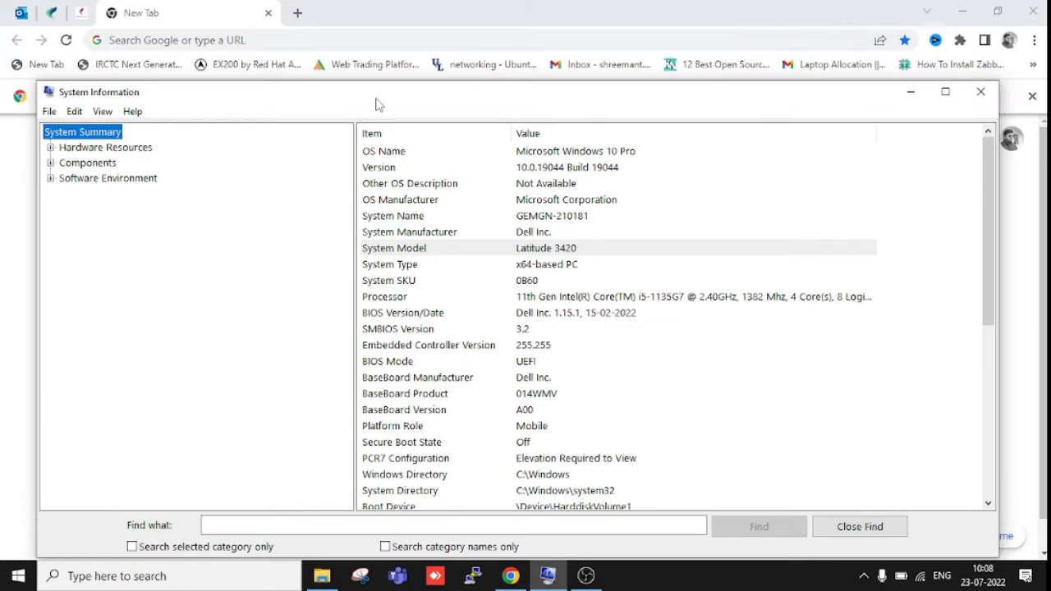
{"action": "mouse_move", "coordinate": [473, 217]}
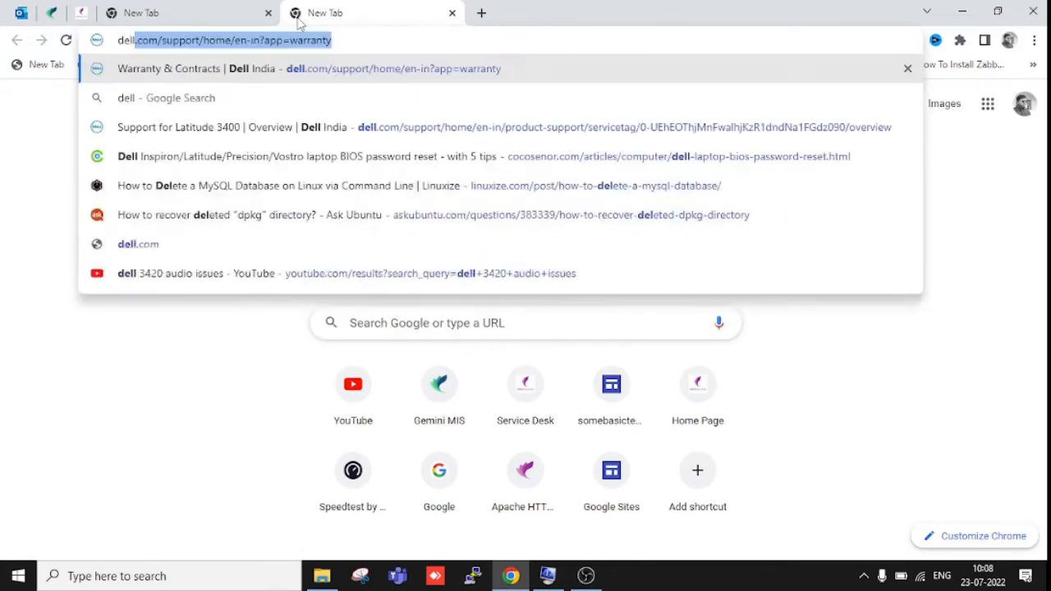
- Search Google for 'dell latitude 3420 drivers' and open Dell's Latitude 3420 support page
{"action": "type", "text": "dell latitude 3"}
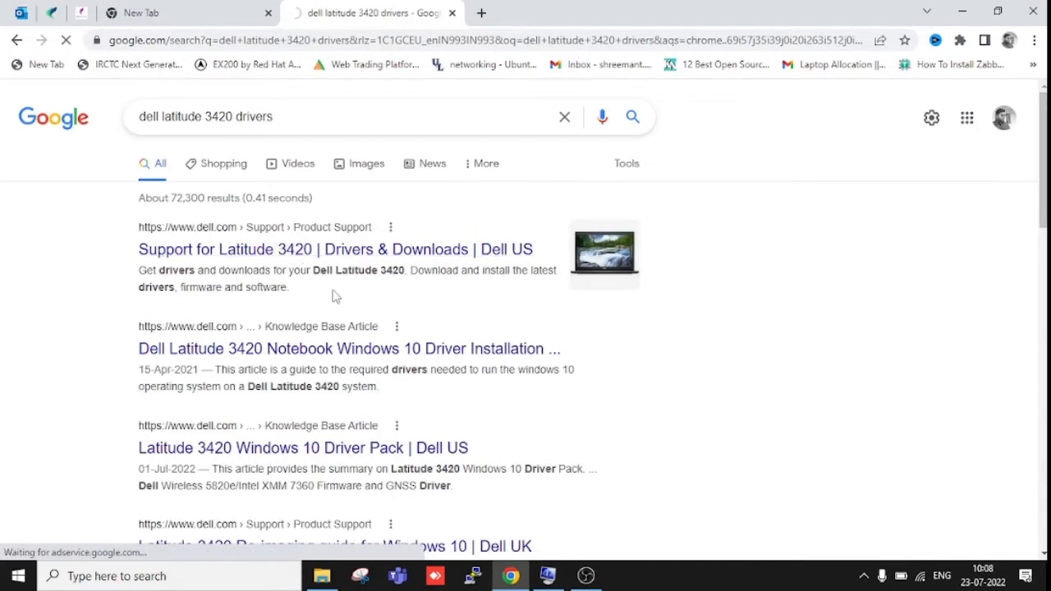
{"action": "left_click", "coordinate": [335, 249]}
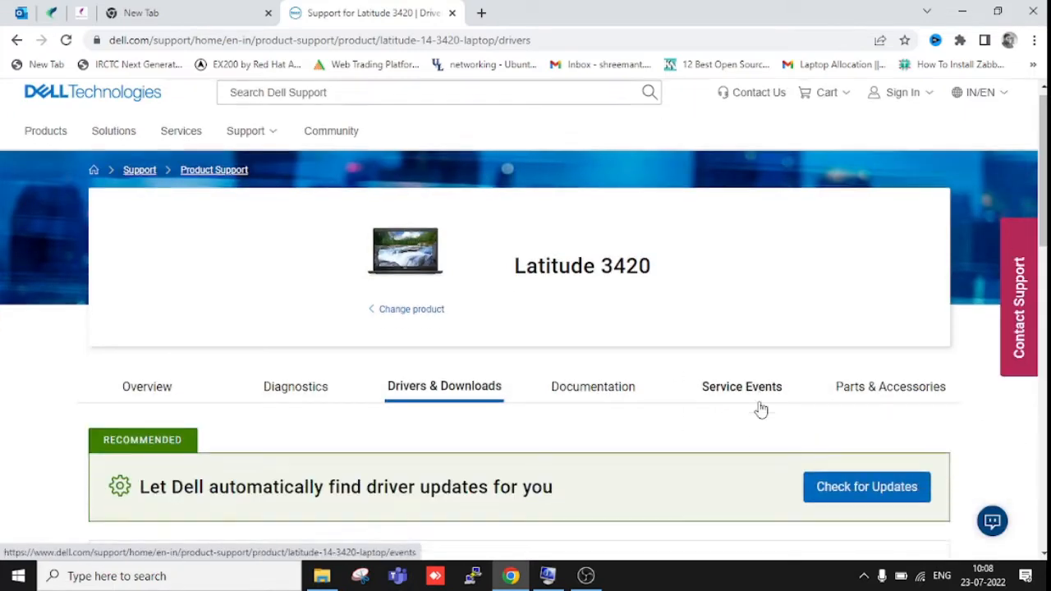
- Scroll the Latitude 3420 driver list and expand the Realtek High Definition Audio Driver row
{"action": "scroll", "scroll_direction": "down", "scroll_amount": 3}
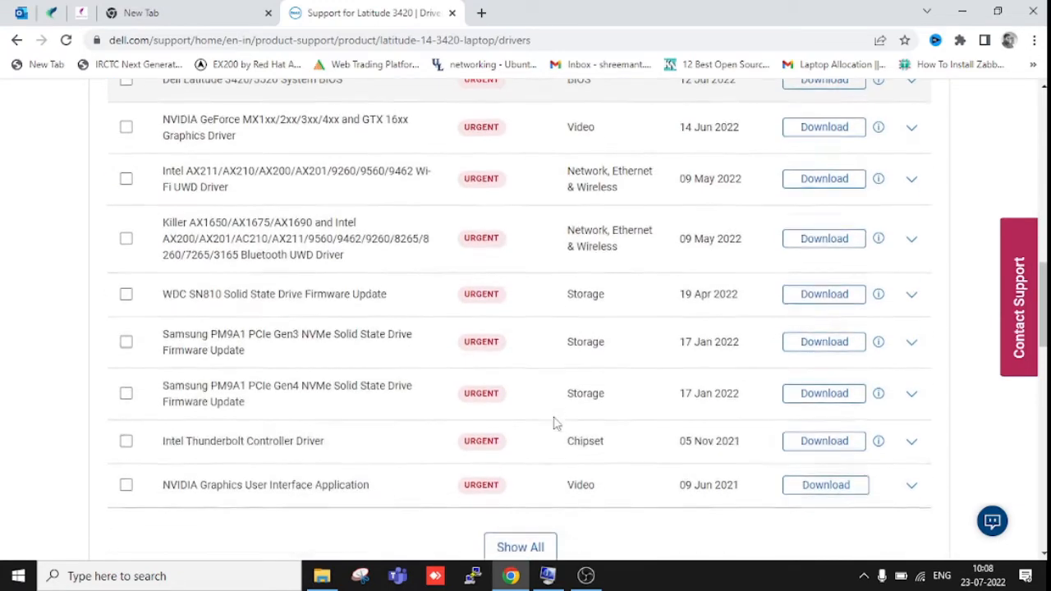
{"action": "scroll", "scroll_direction": "down", "scroll_amount": 3}
{"action": "type", "text": "audio"}
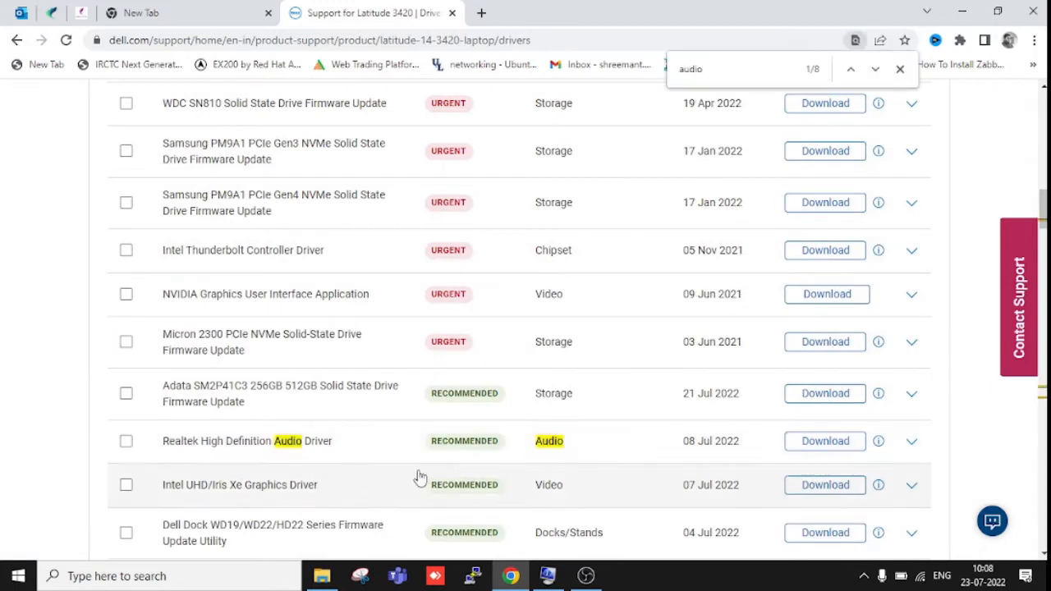
{"action": "left_click", "coordinate": [912, 440]}
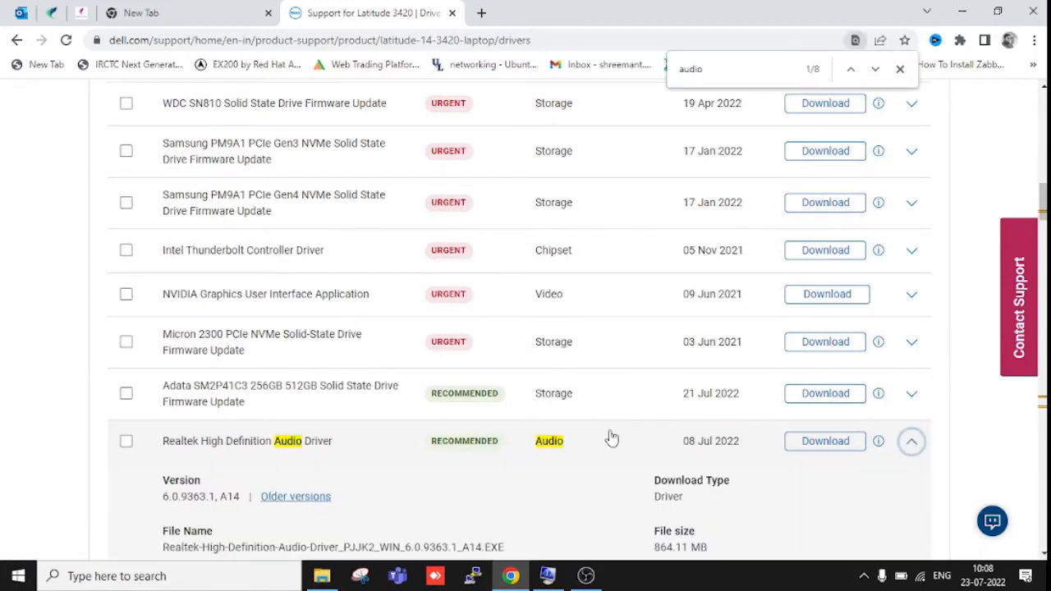
{"action": "scroll", "scroll_direction": "down", "scroll_amount": 3}
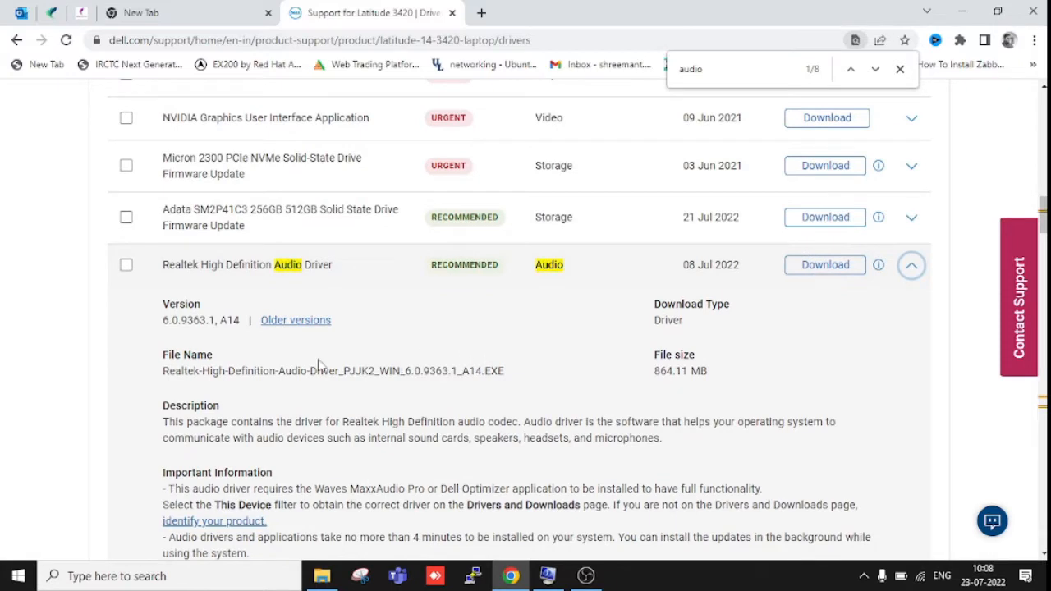
{"action": "double_click", "coordinate": [171, 320]}
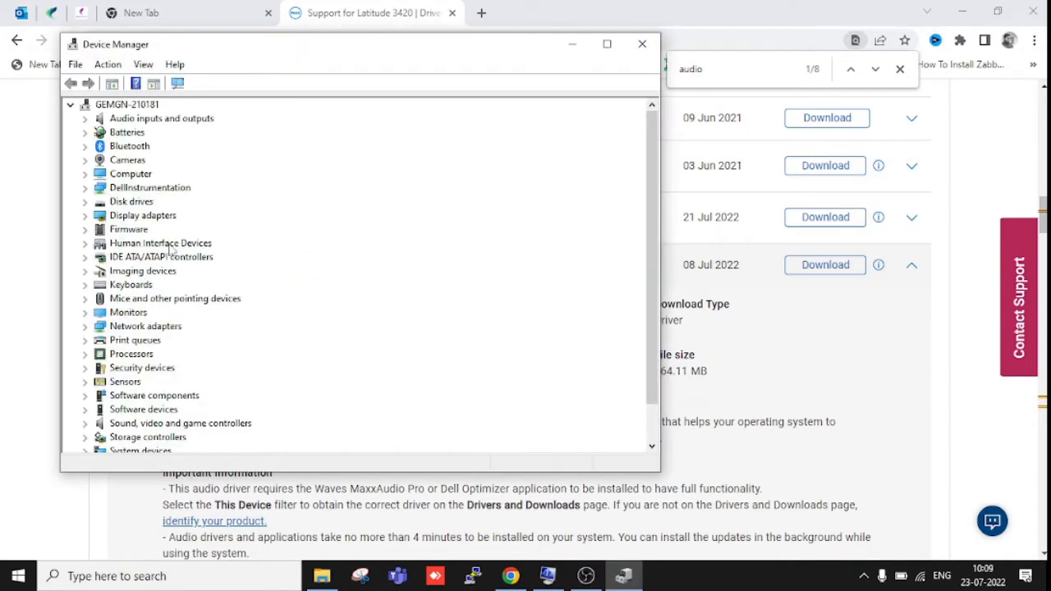
- Open Properties for Speakers (Realtek(R) Audio) under Audio inputs and outputs
{"action": "left_click", "coordinate": [85, 118]}
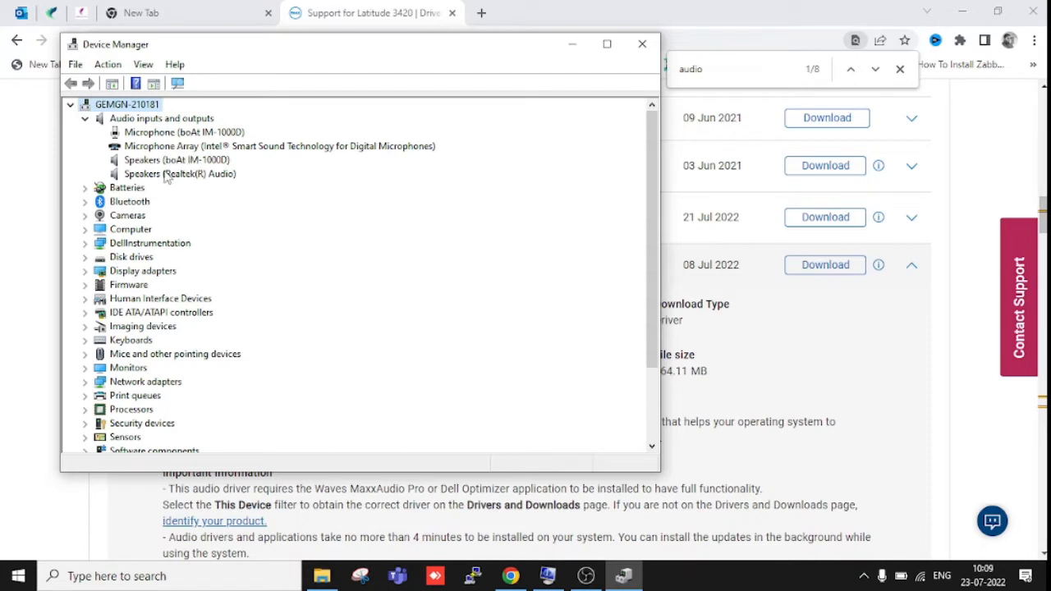
{"action": "left_click", "coordinate": [181, 174]}
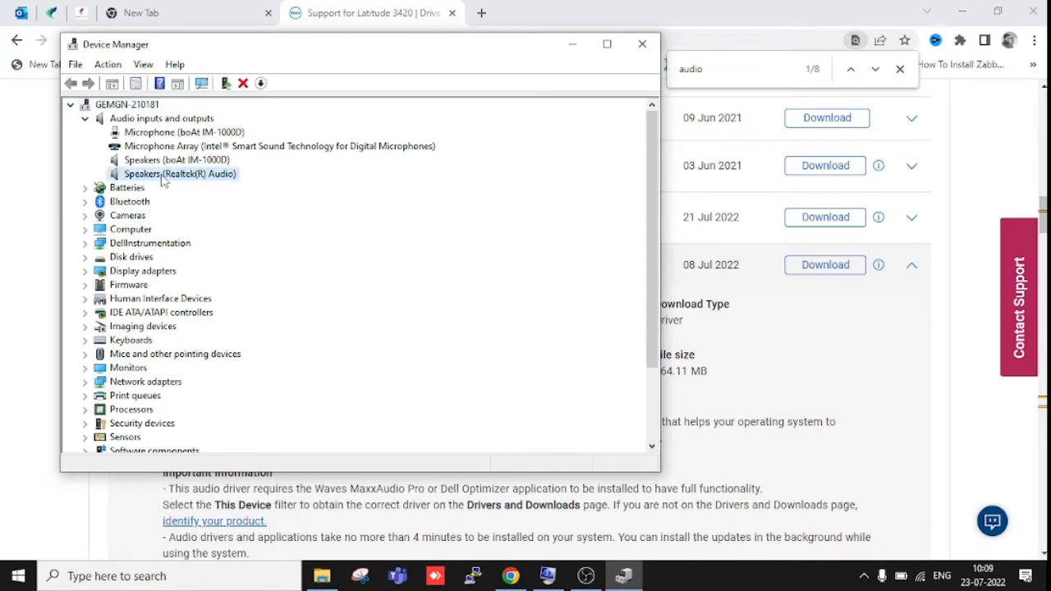
{"action": "right_click", "coordinate": [180, 174]}
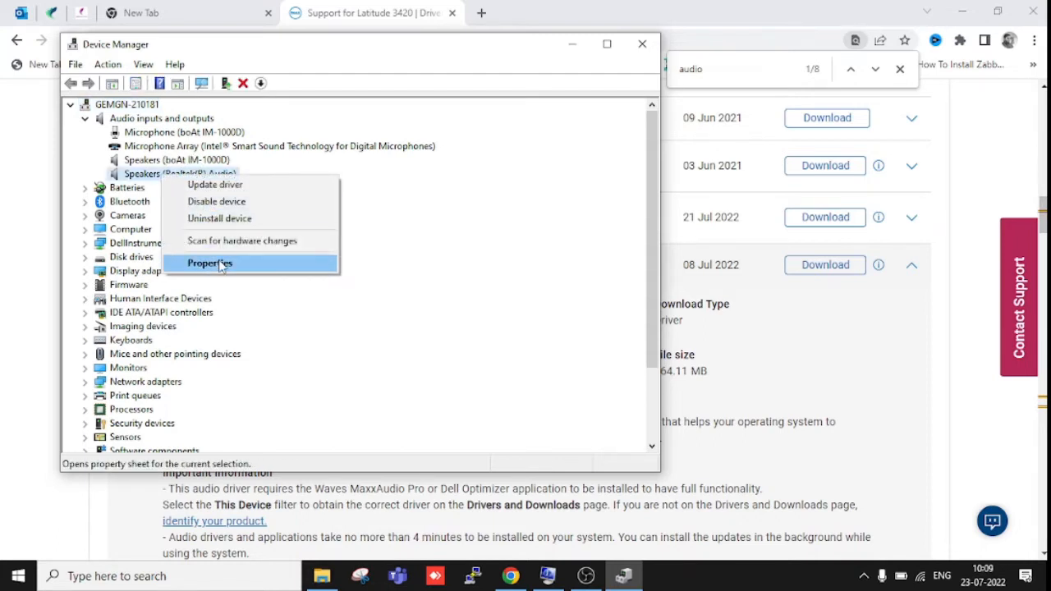
{"action": "left_click", "coordinate": [210, 263]}
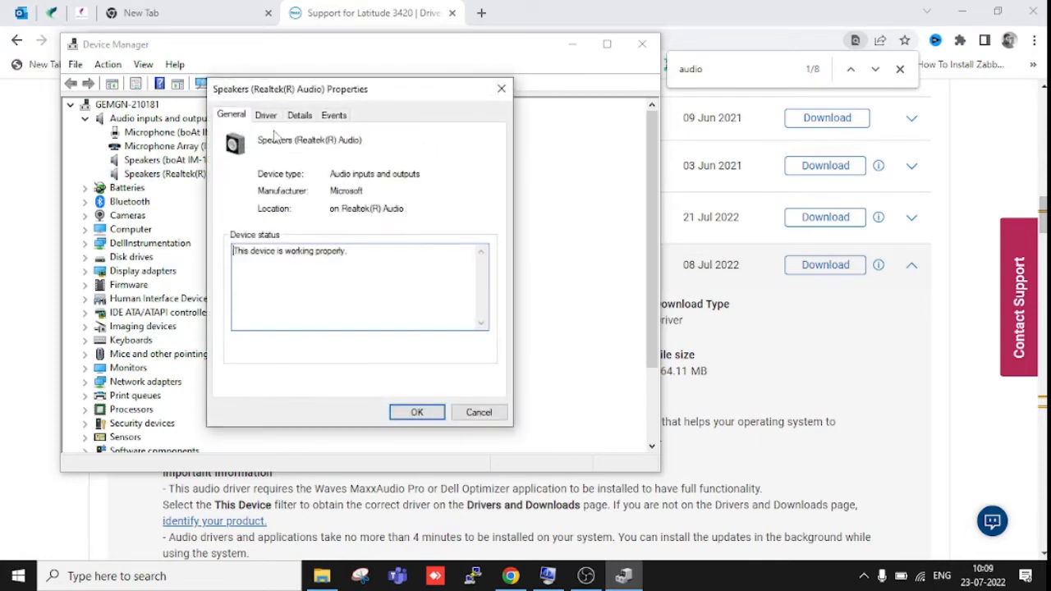
- View the Driver details showing Microsoft driver version 10.0.19041.1
{"action": "left_click", "coordinate": [266, 115]}
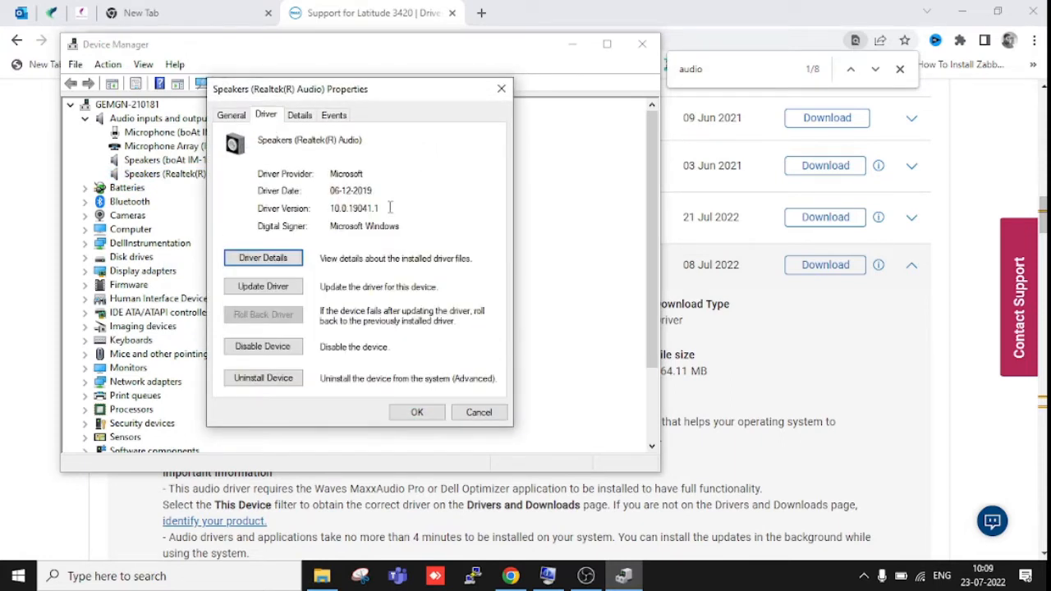
{"action": "double_click", "coordinate": [355, 207]}
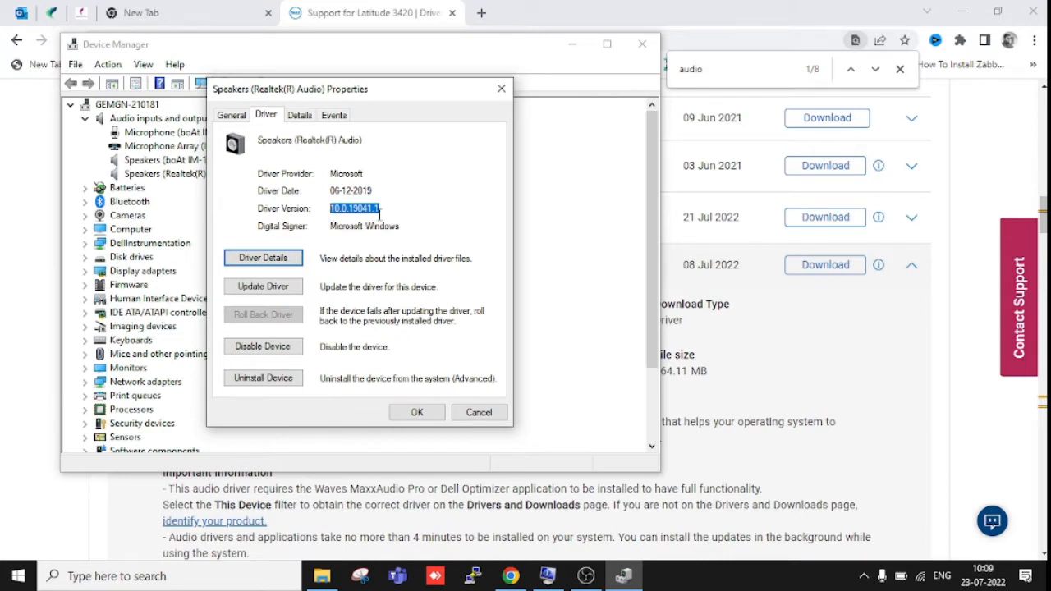
{"action": "left_click", "coordinate": [391, 214]}
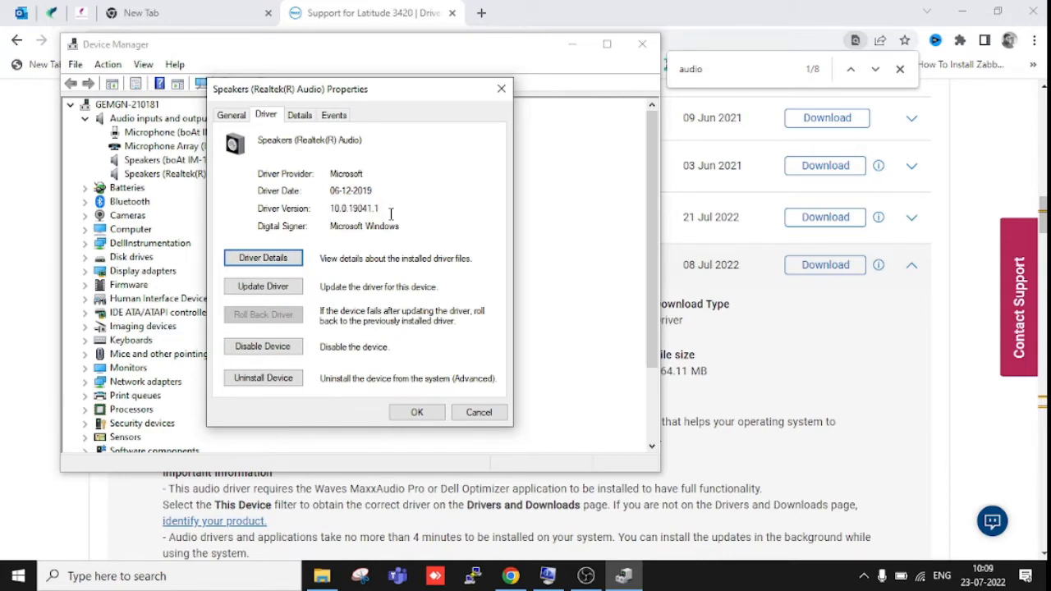
{"action": "mouse_move", "coordinate": [469, 226]}
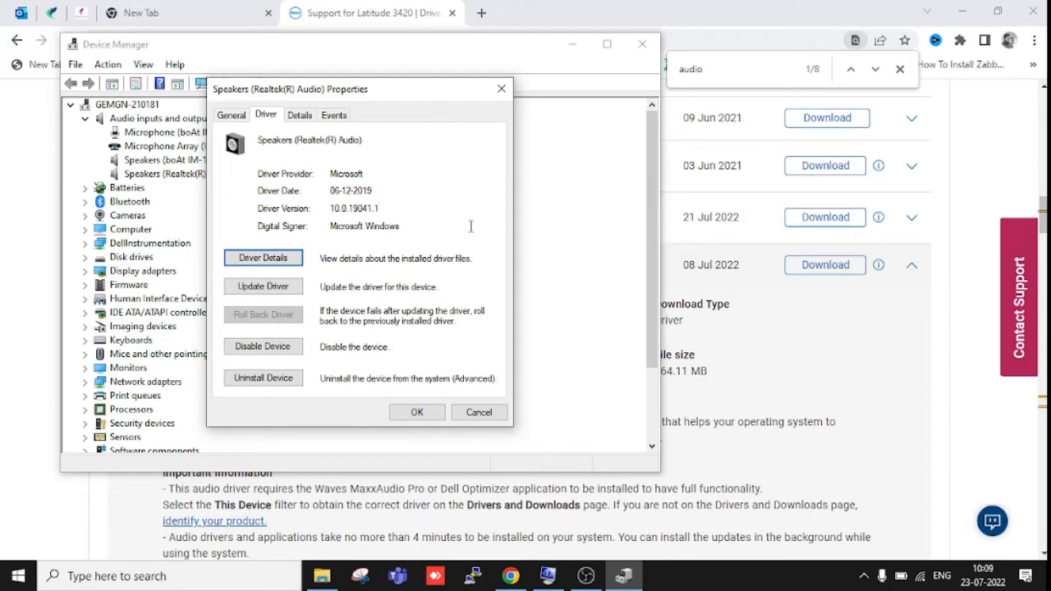
{"action": "mouse_move", "coordinate": [299, 115]}
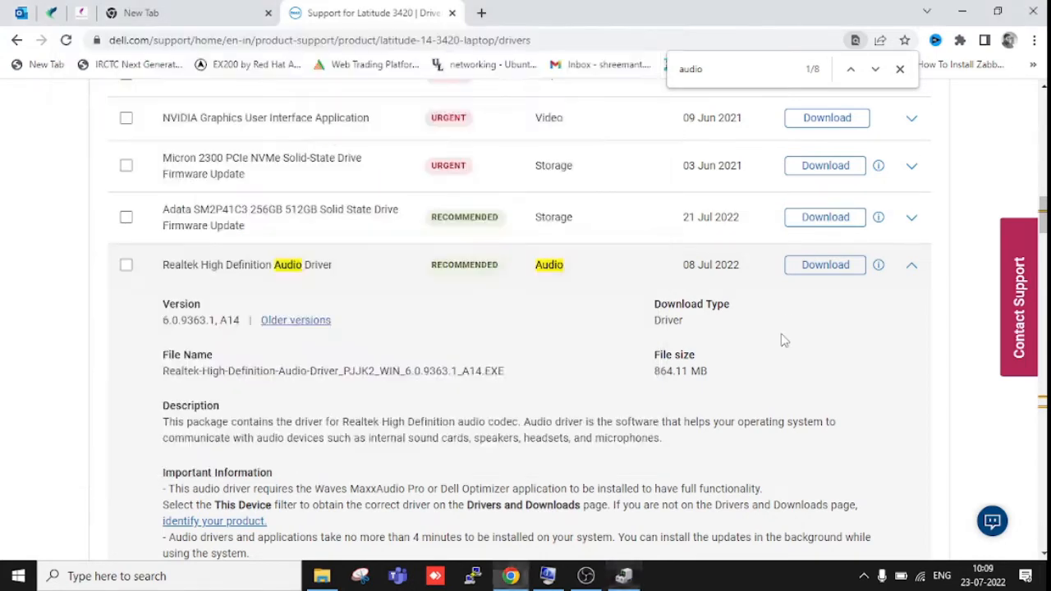
{"action": "mouse_move", "coordinate": [456, 348]}
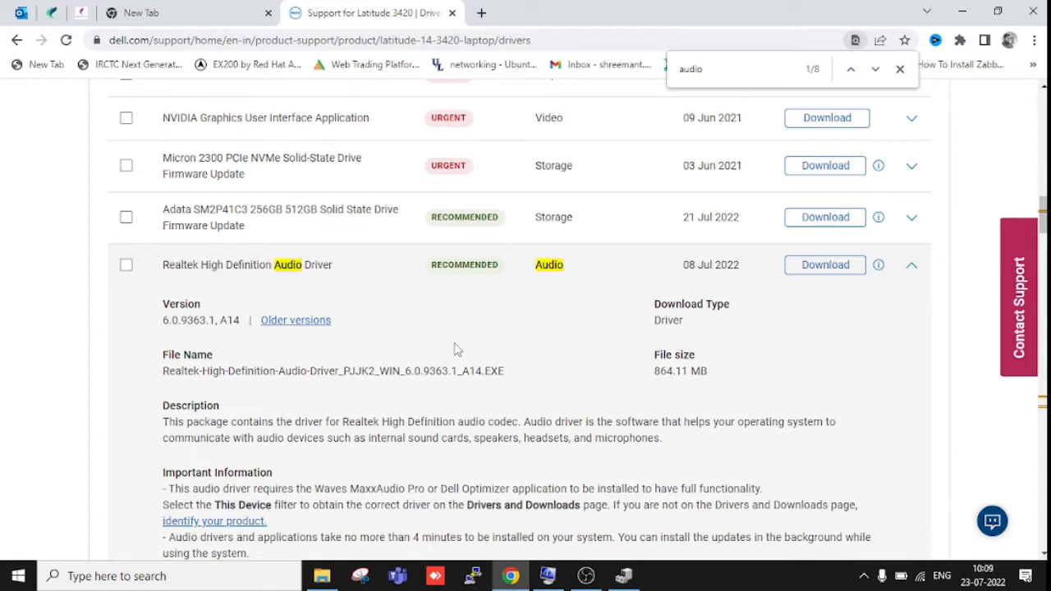
- Show the older versions of the Realtek High Definition Audio Driver
{"action": "left_click", "coordinate": [296, 321]}
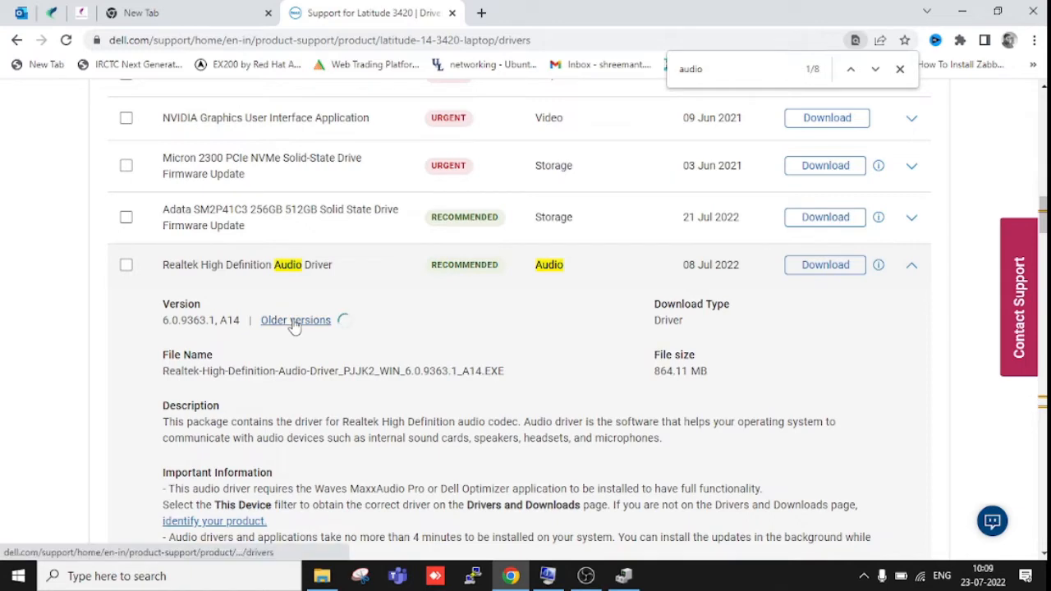
- Open the older Realtek audio driver release 6.0.9163.2, A03 from the previous versions list
{"action": "left_click", "coordinate": [296, 320]}
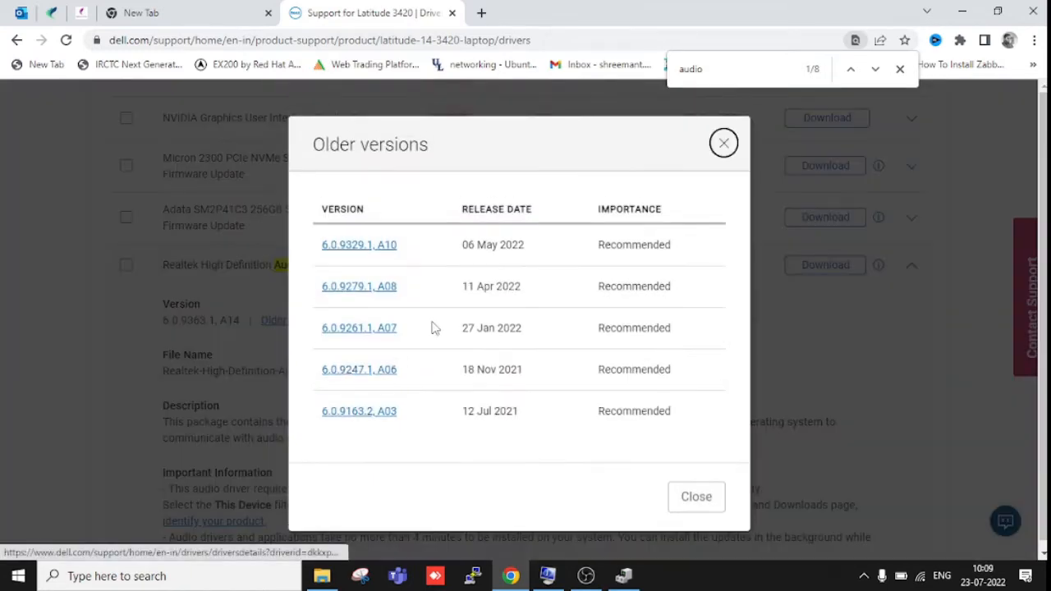
{"action": "mouse_move", "coordinate": [450, 307]}
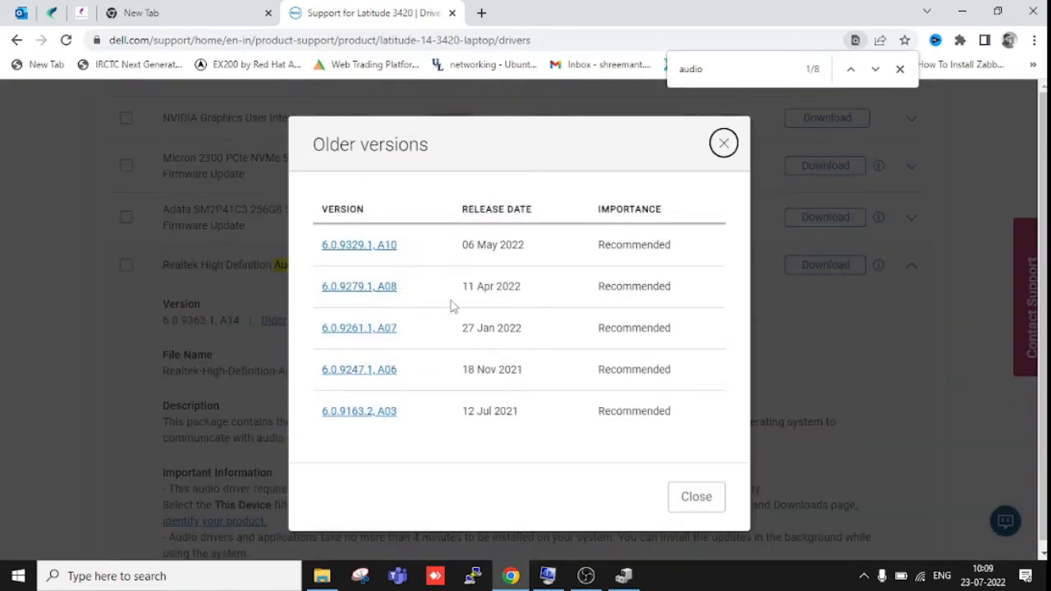
{"action": "mouse_move", "coordinate": [421, 315]}
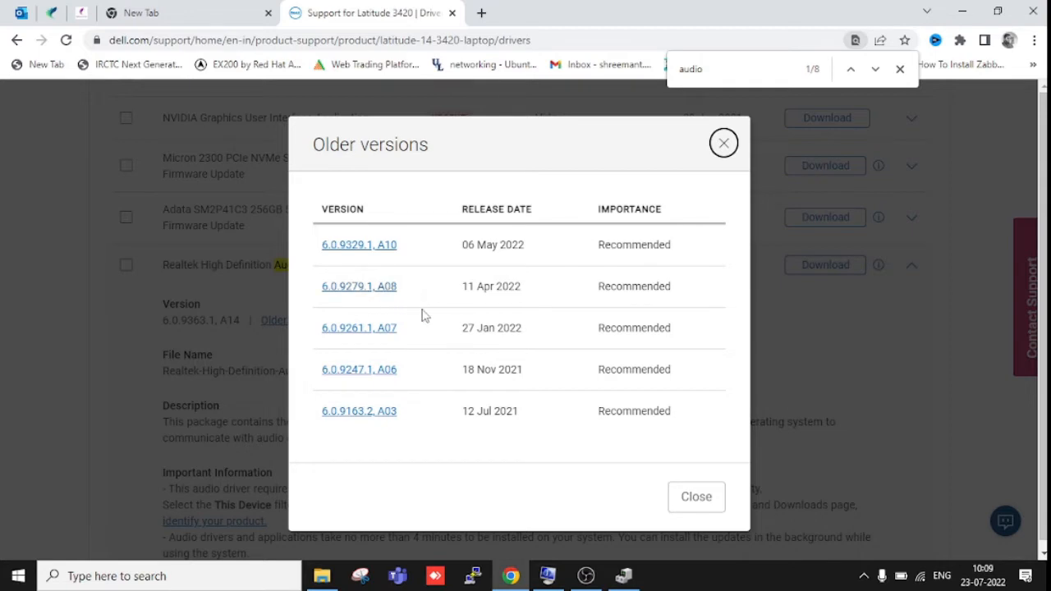
{"action": "mouse_move", "coordinate": [403, 343]}
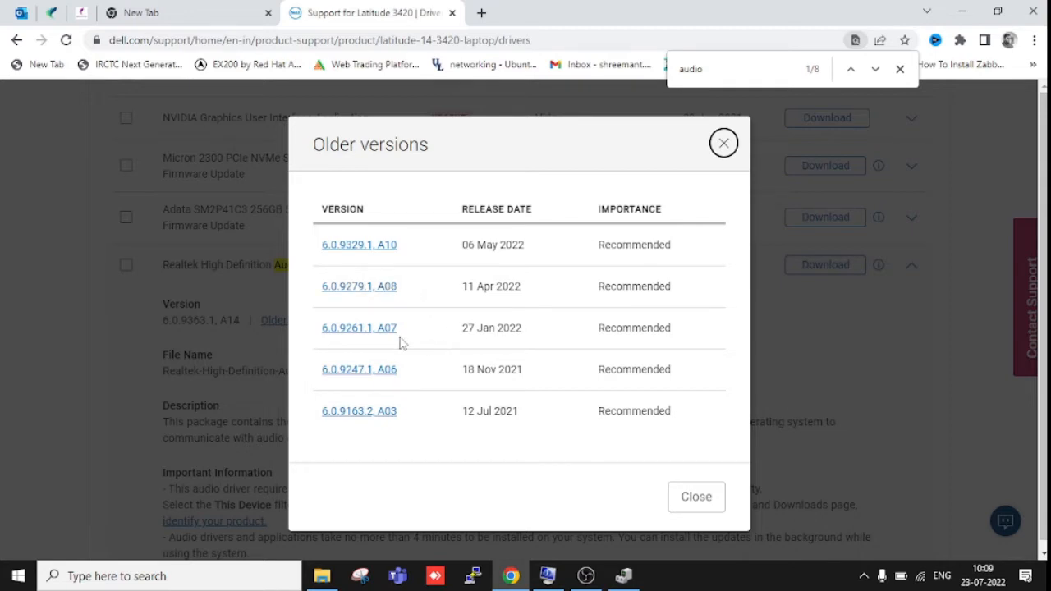
{"action": "mouse_move", "coordinate": [395, 358]}
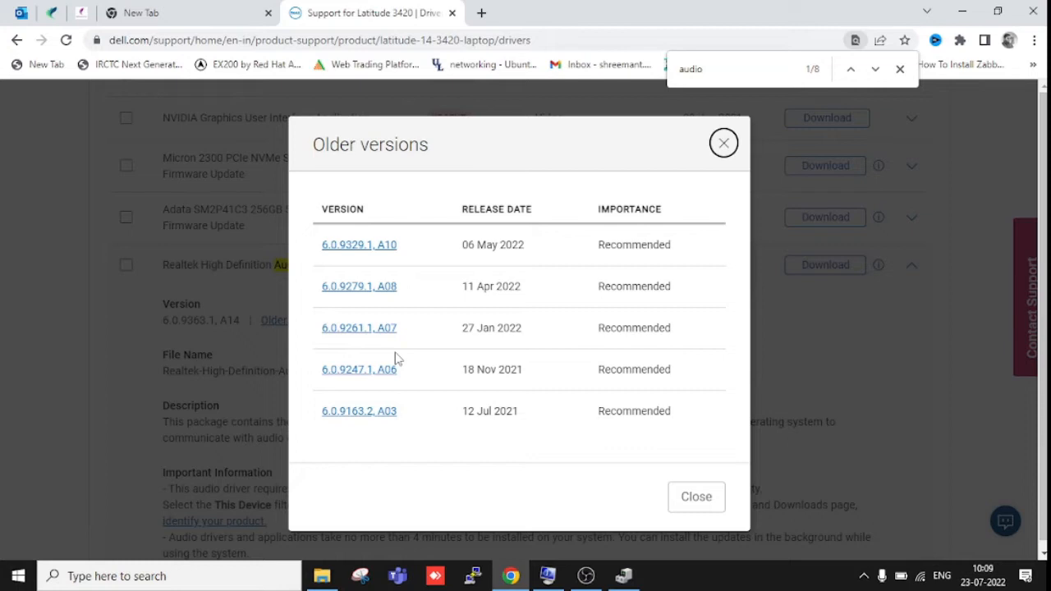
{"action": "mouse_move", "coordinate": [358, 411]}
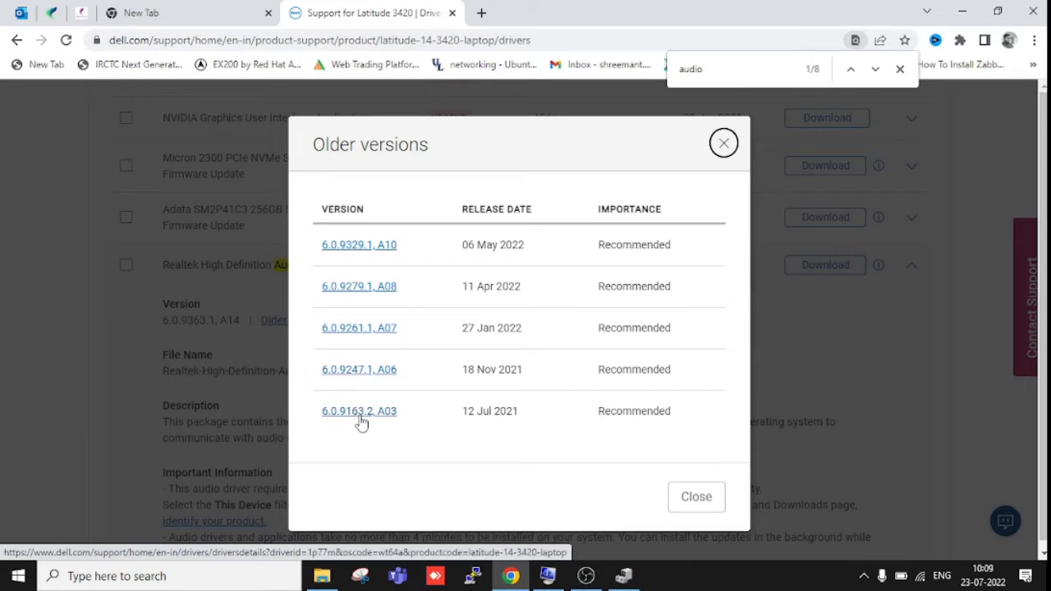
{"action": "left_click", "coordinate": [358, 411]}
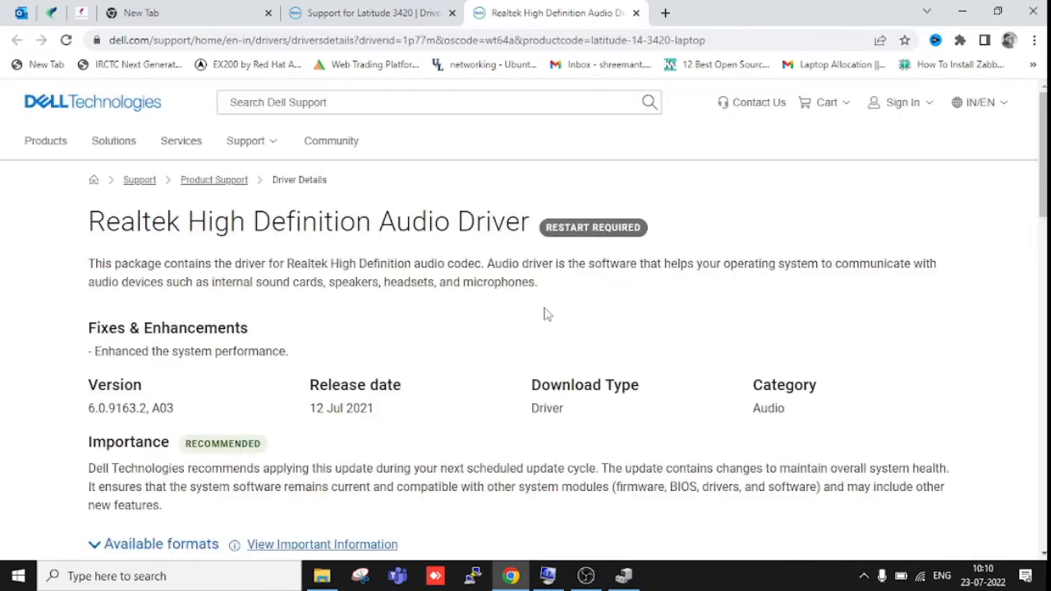
- Scroll the 6.0.9163.2, A03 driver page to the download formats section
{"action": "scroll", "scroll_direction": "down", "scroll_amount": 3}
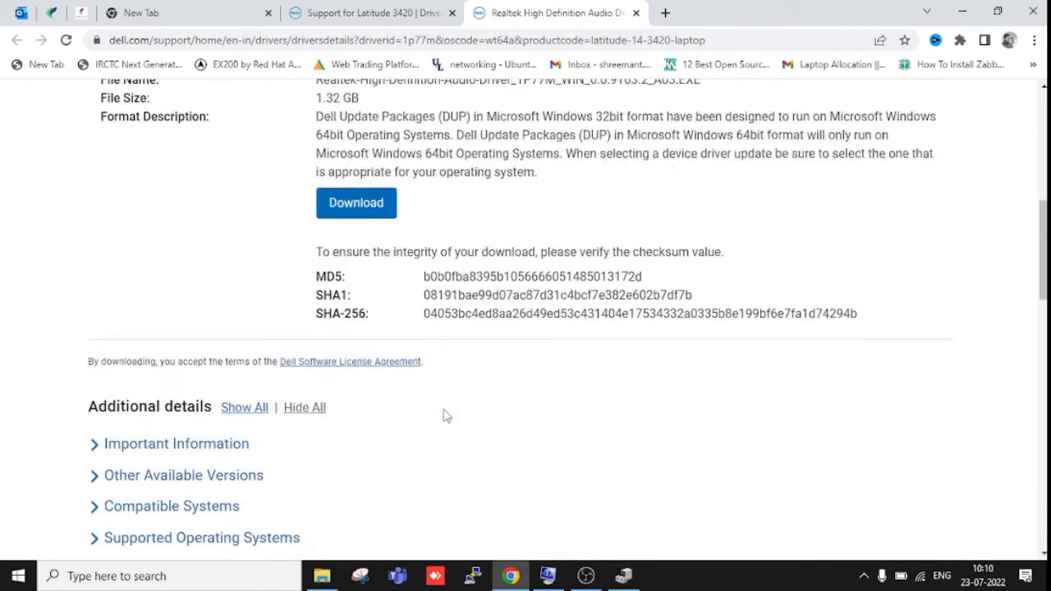
{"action": "scroll", "scroll_direction": "up", "scroll_amount": 3}
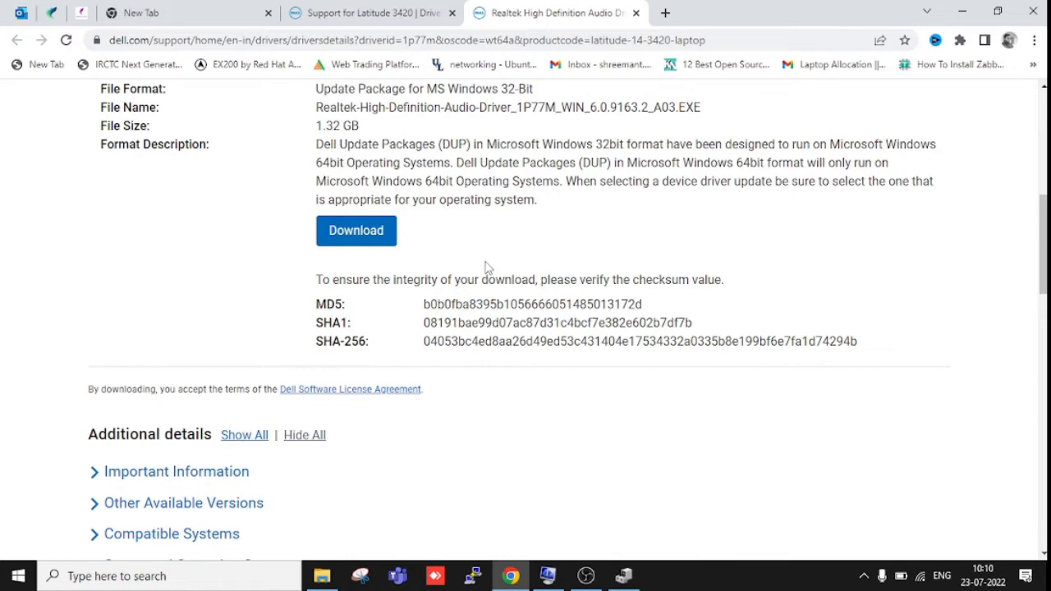
{"action": "mouse_move", "coordinate": [437, 240]}
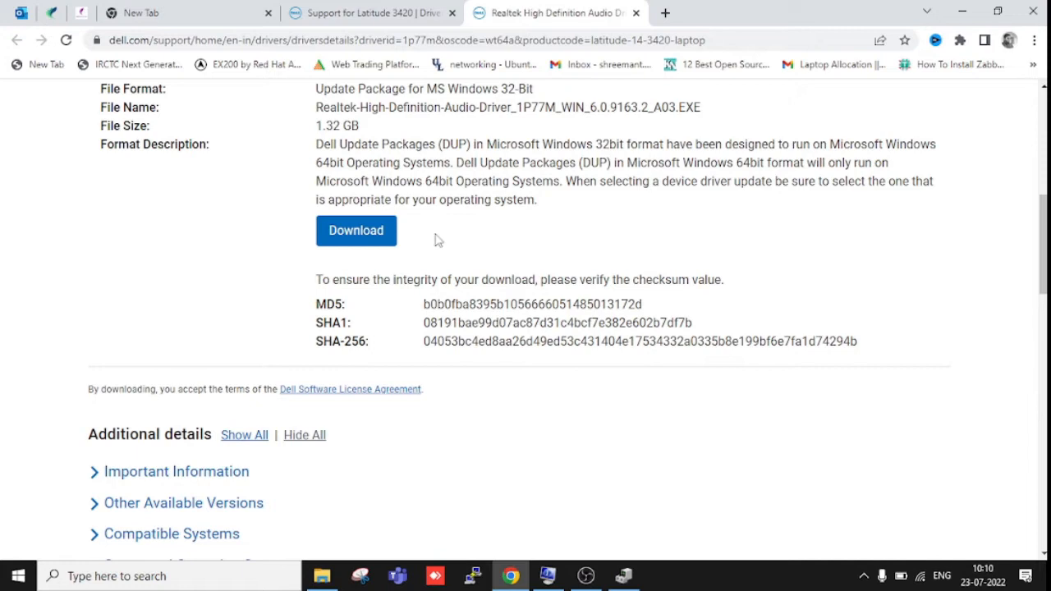
{"action": "mouse_move", "coordinate": [509, 230]}
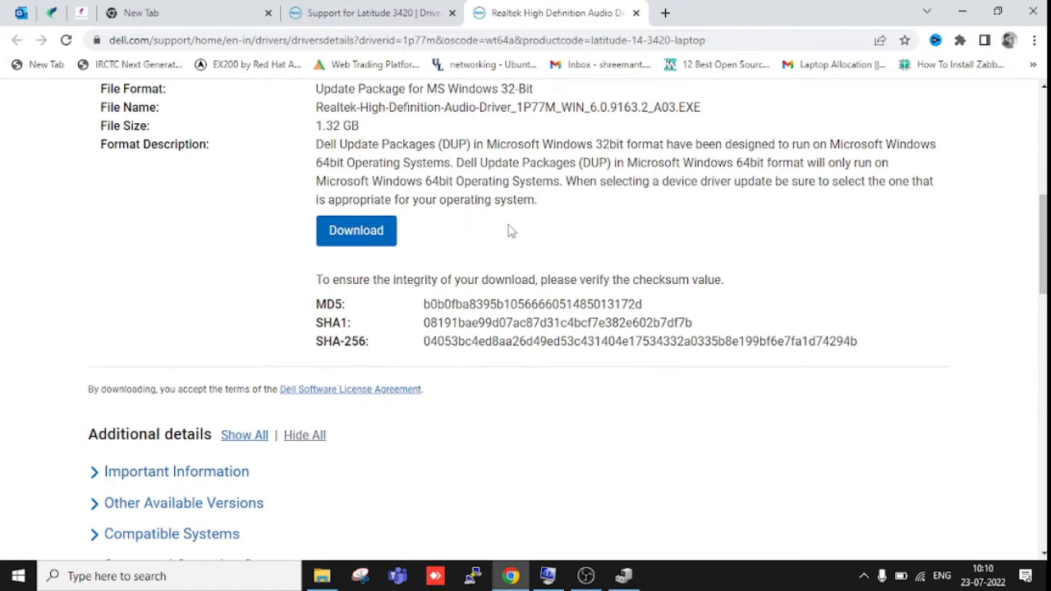
{"action": "mouse_move", "coordinate": [475, 386]}
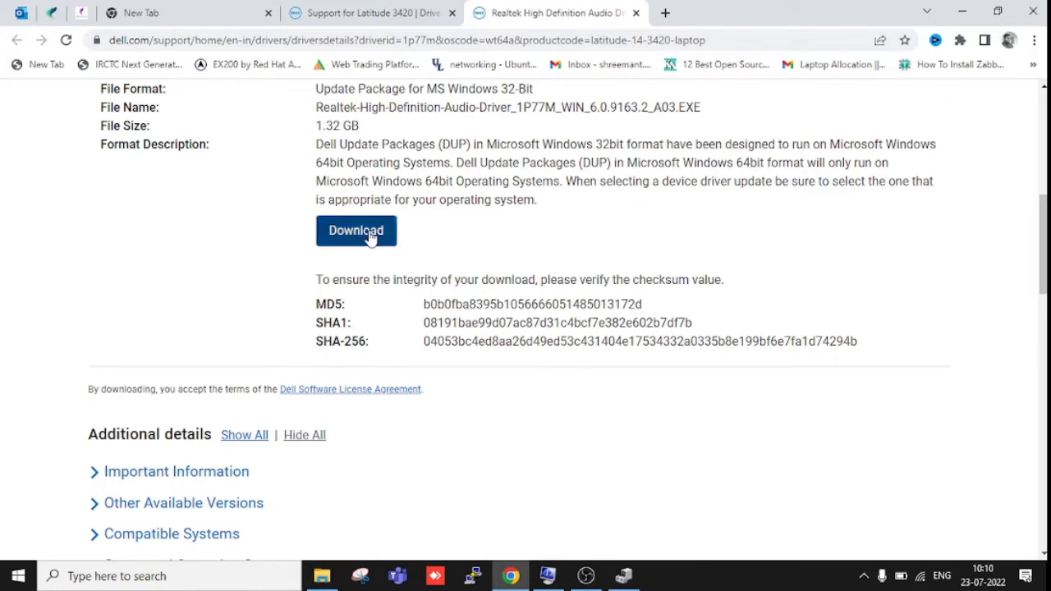
{"action": "mouse_move", "coordinate": [543, 391]}
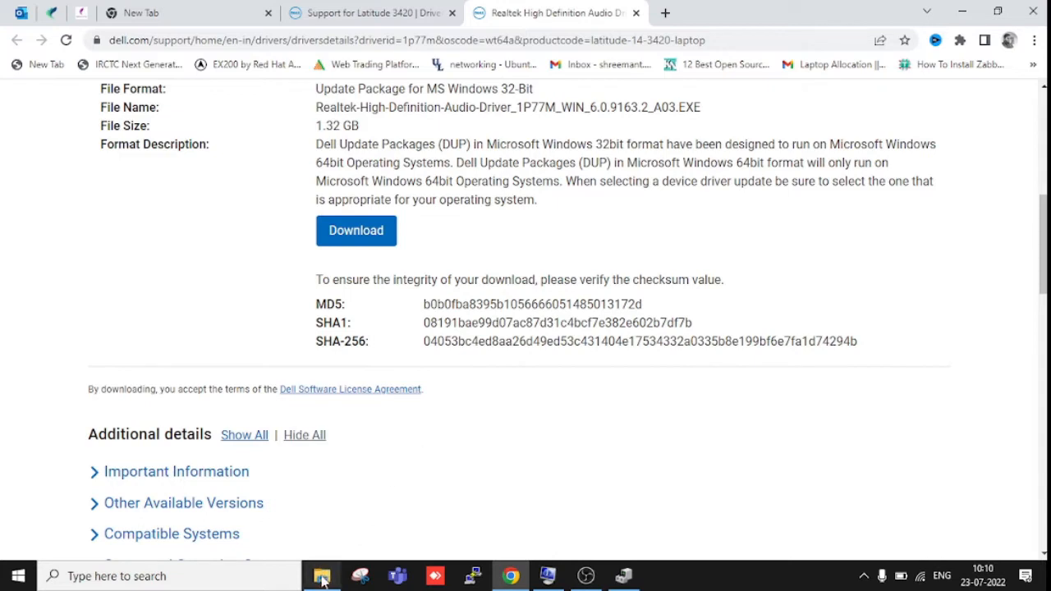
{"action": "mouse_move", "coordinate": [565, 404]}
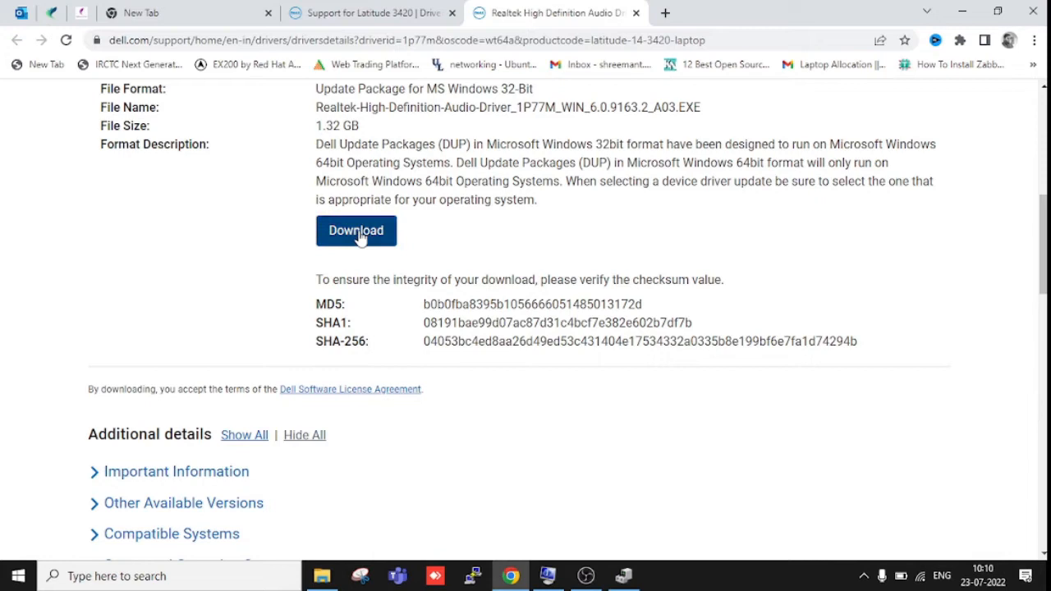
{"action": "mouse_move", "coordinate": [574, 229]}
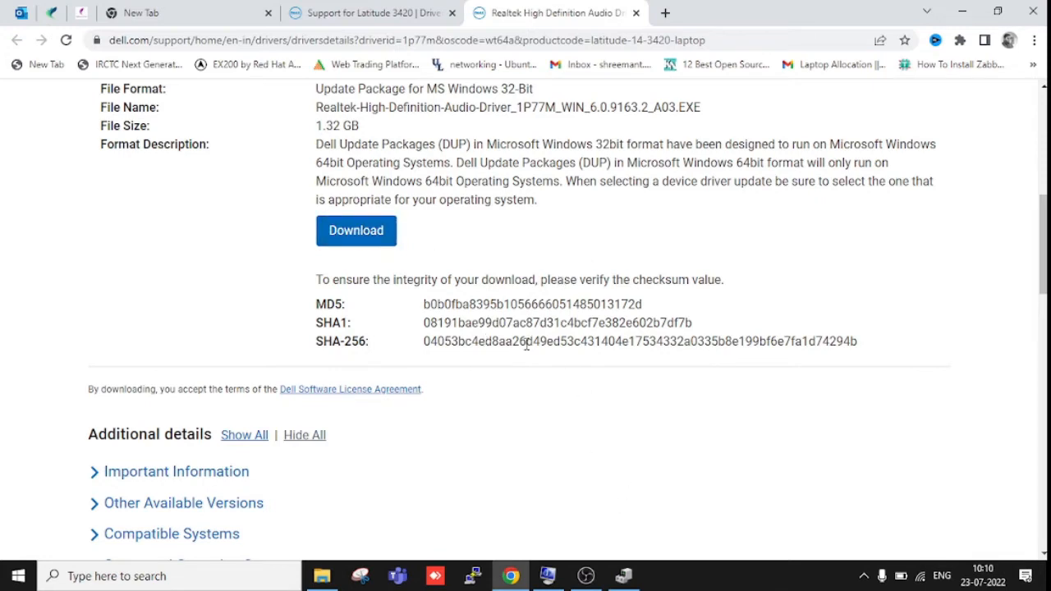
{"action": "mouse_move", "coordinate": [574, 437]}
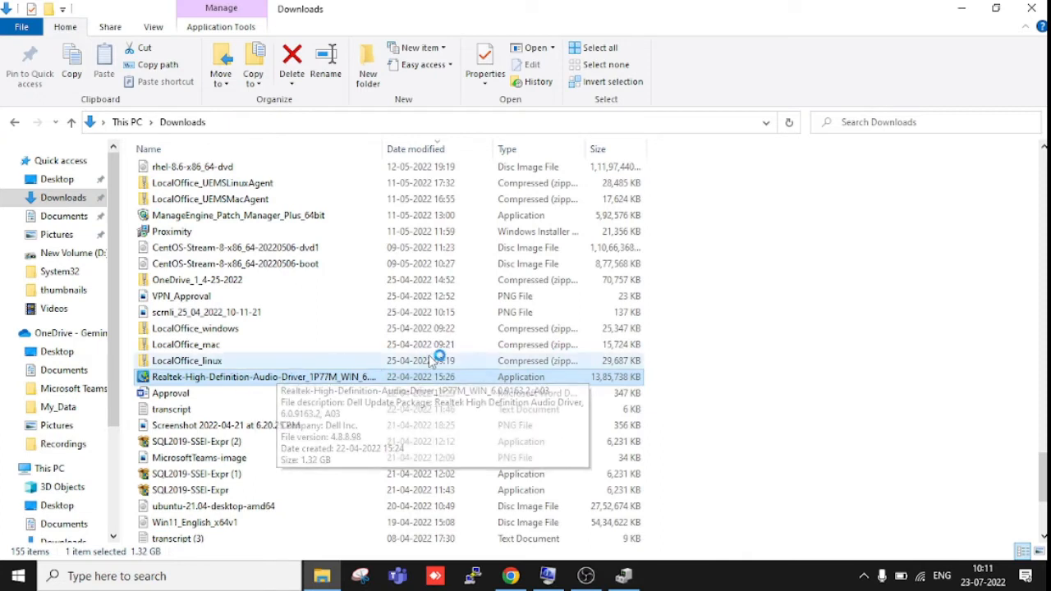
{"action": "mouse_move", "coordinate": [279, 376]}
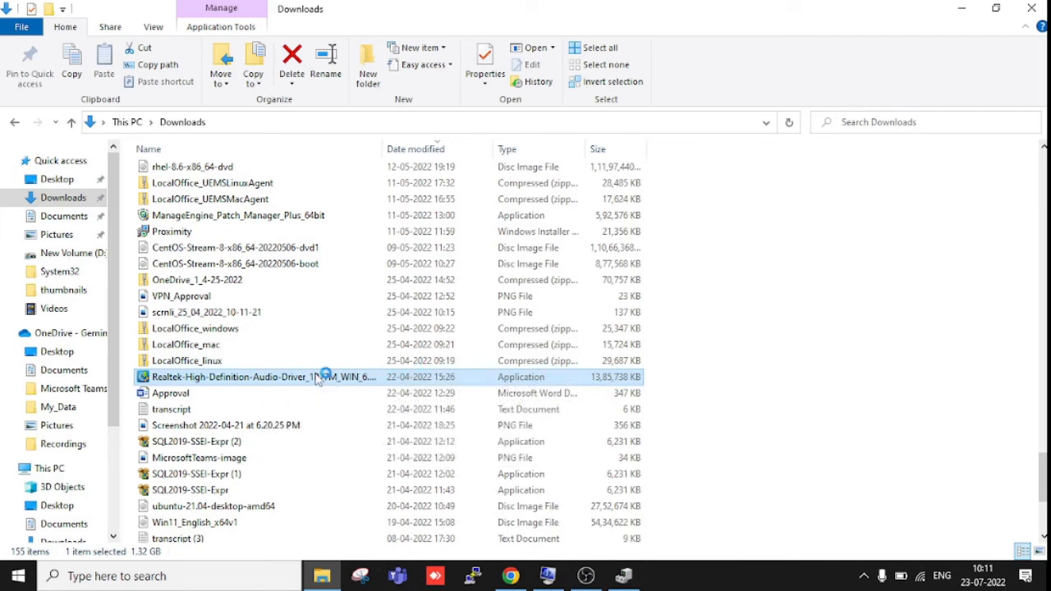
- Run the downloaded Realtek-High-Definition-Audio-Driver .EXE package from Downloads
{"action": "double_click", "coordinate": [263, 376]}
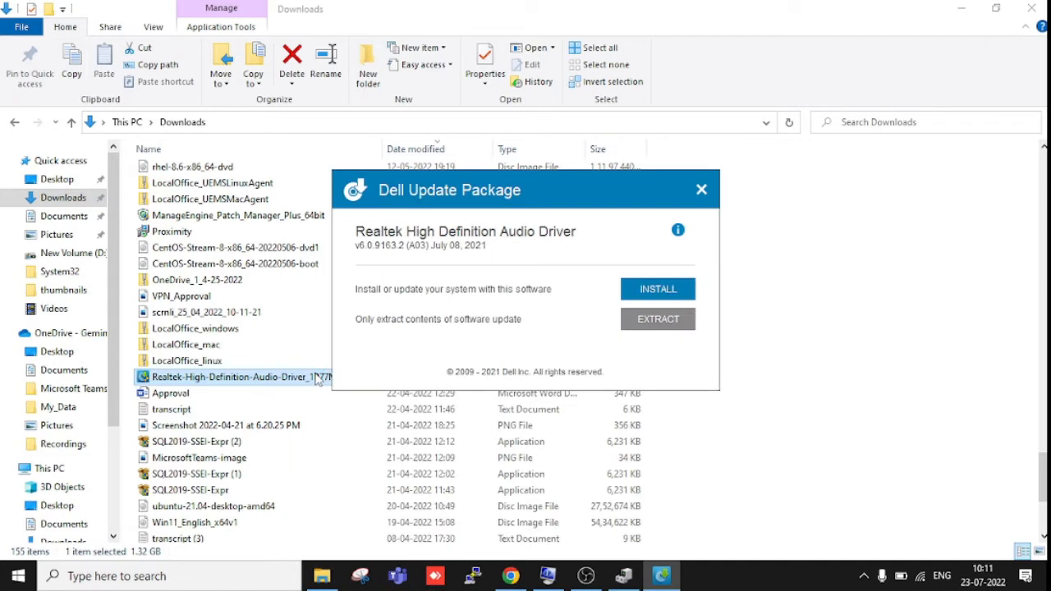
{"action": "mouse_move", "coordinate": [572, 256]}
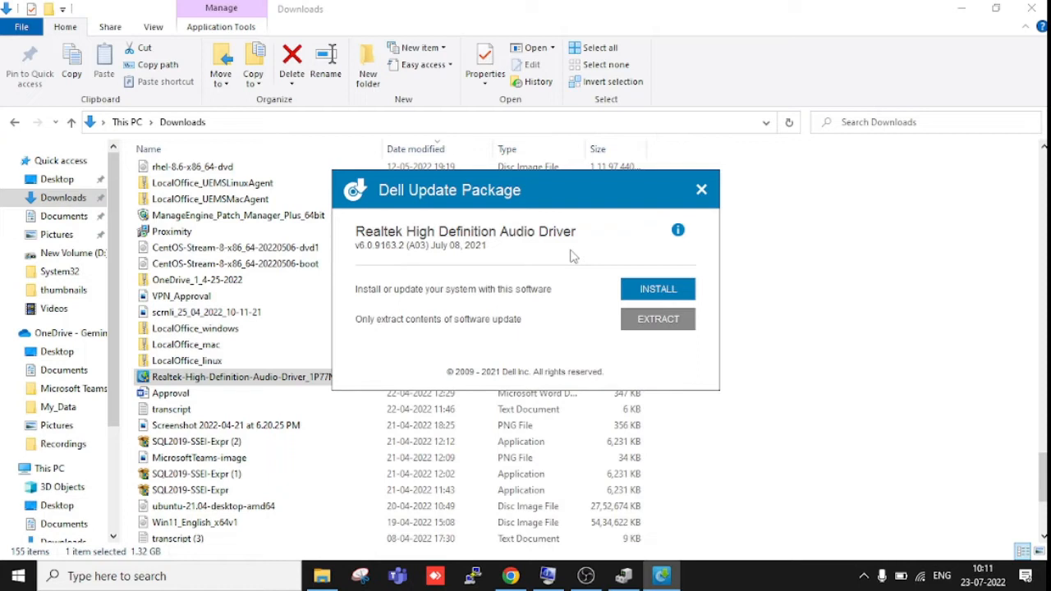
{"action": "mouse_move", "coordinate": [674, 289]}
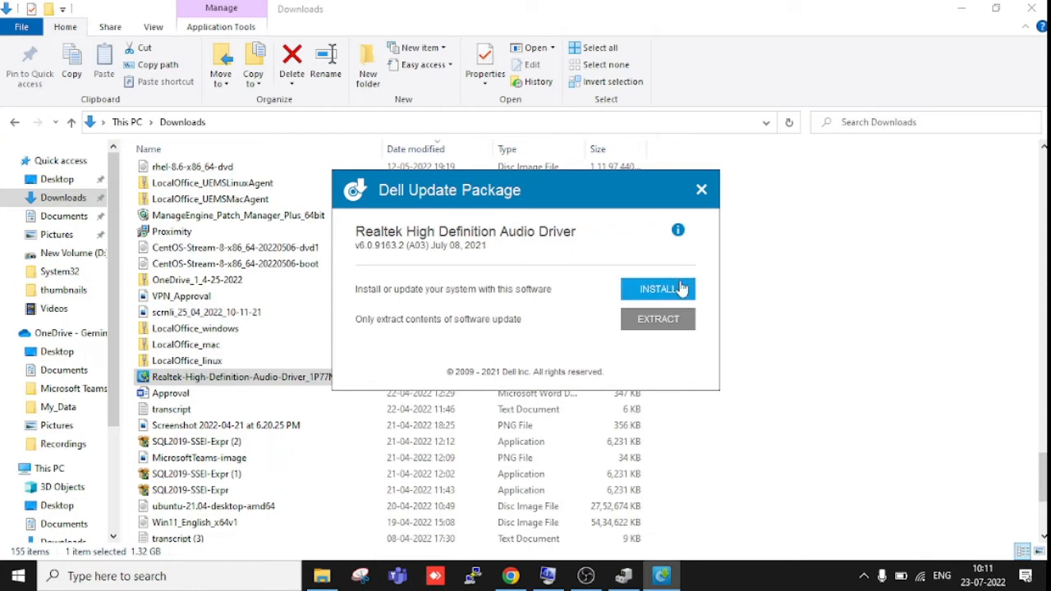
- Start the Dell Update Package install and launch the Realtek audio driver setup from Downloads
{"action": "left_click", "coordinate": [701, 189]}
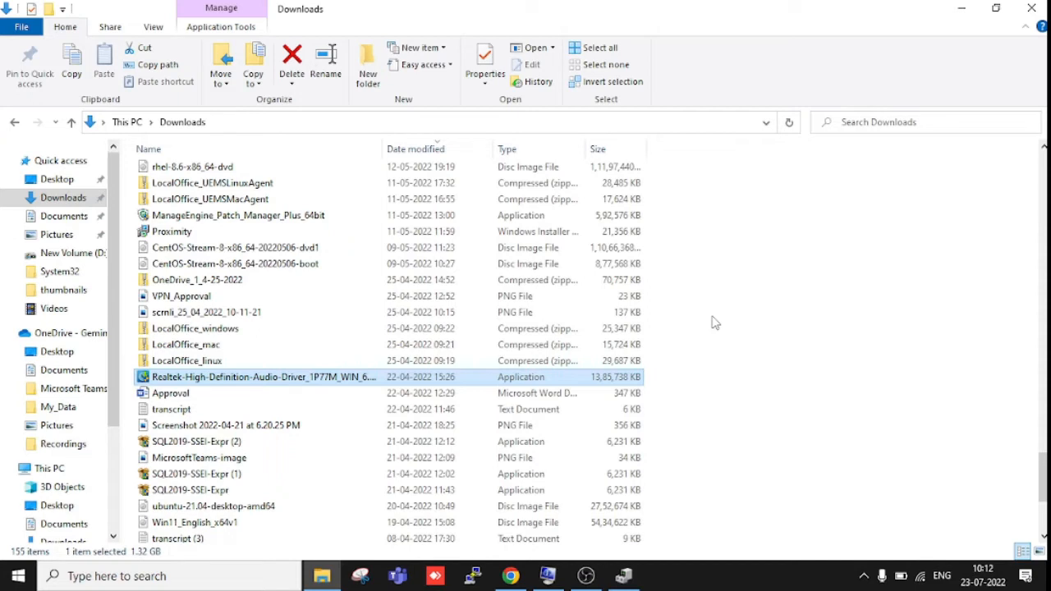
{"action": "mouse_move", "coordinate": [736, 308]}
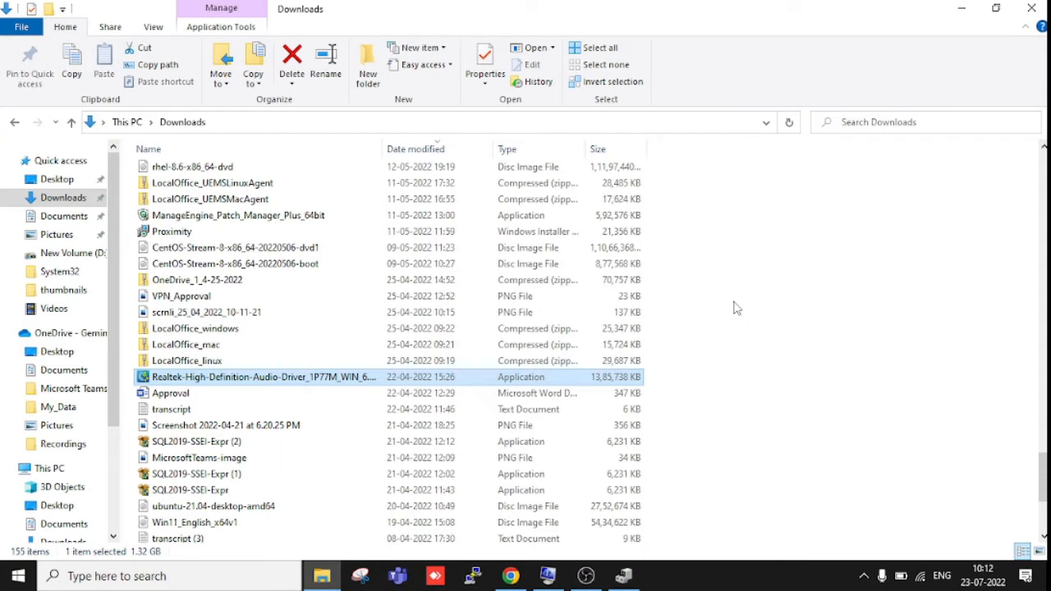
{"action": "mouse_move", "coordinate": [764, 388]}
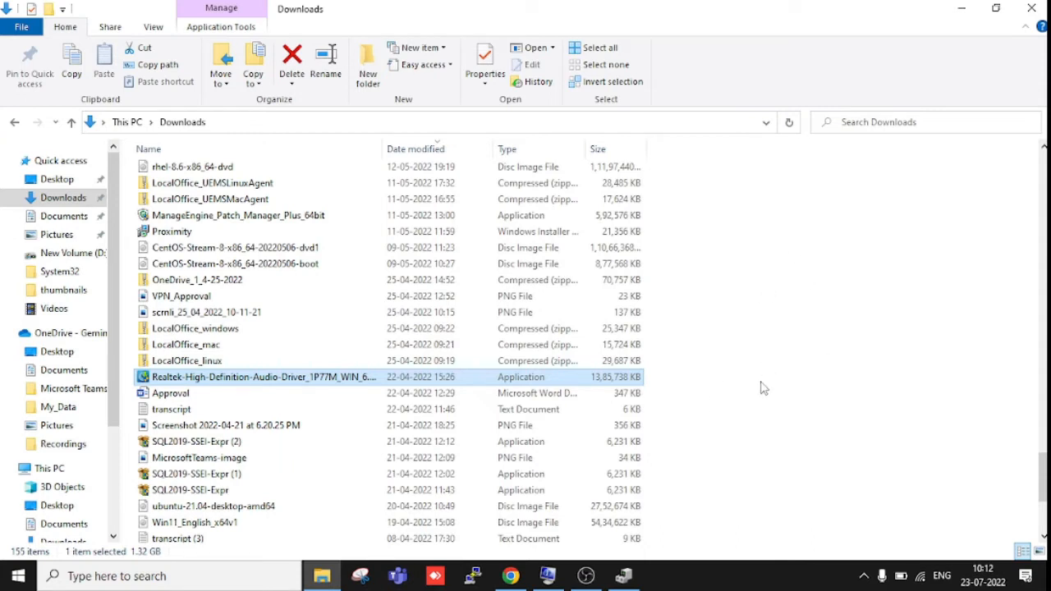
{"action": "mouse_move", "coordinate": [799, 365]}
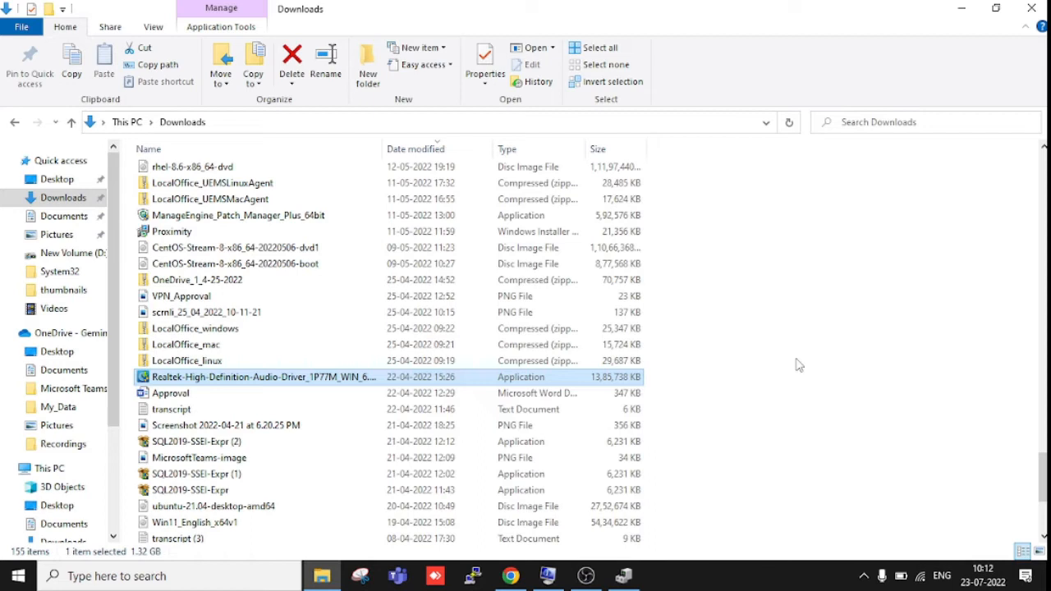
{"action": "mouse_move", "coordinate": [738, 322]}
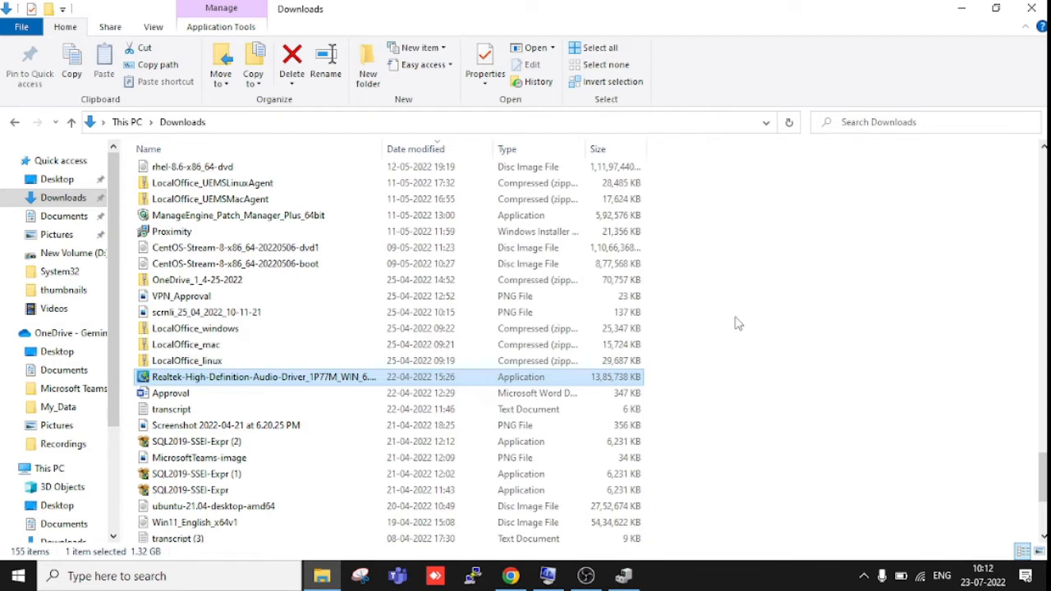
{"action": "mouse_move", "coordinate": [671, 408]}
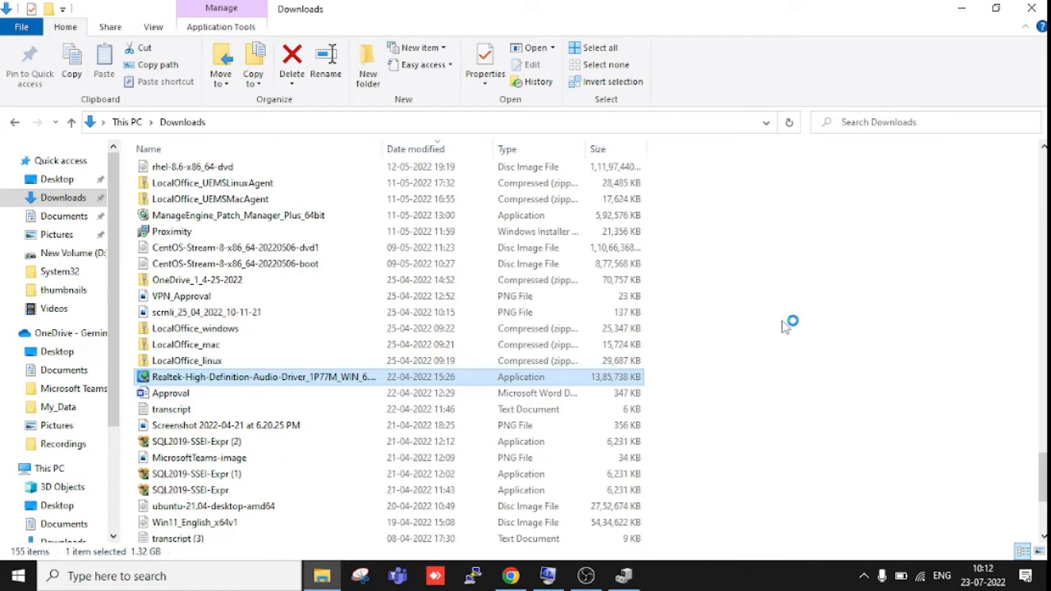
{"action": "mouse_move", "coordinate": [796, 307]}
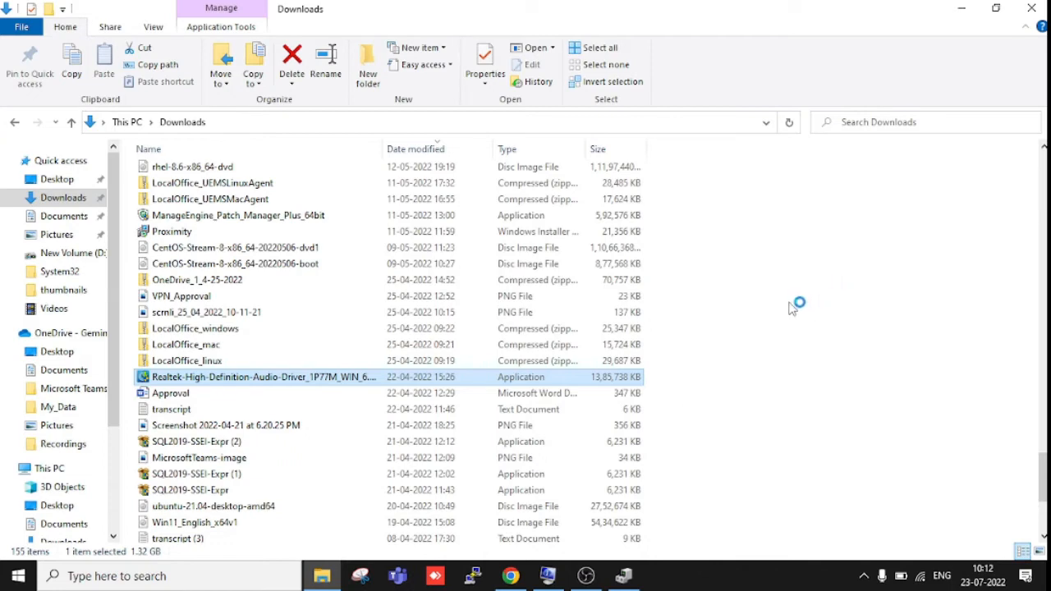
{"action": "double_click", "coordinate": [257, 376]}
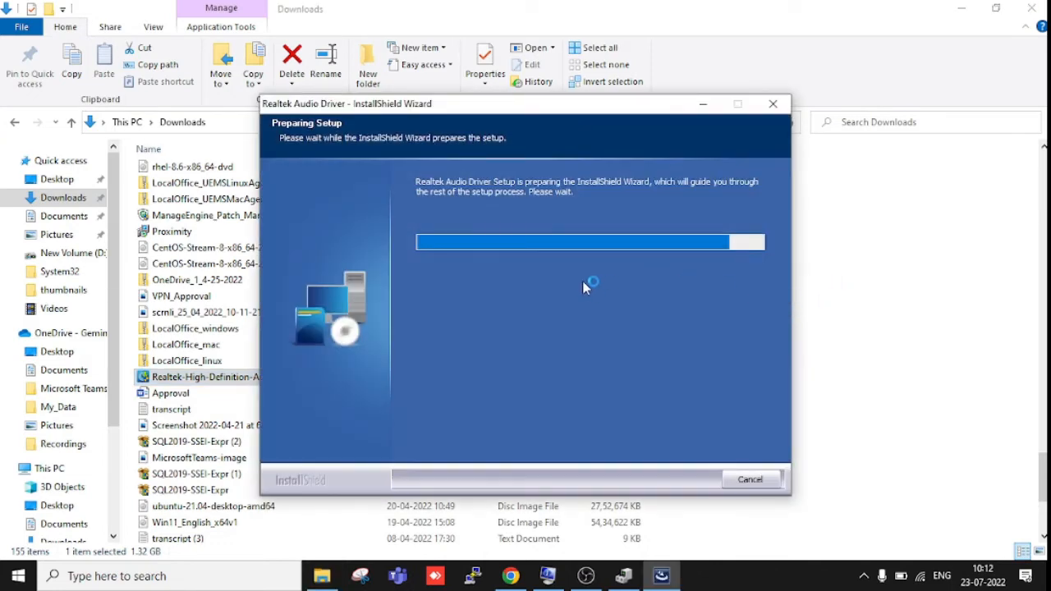
{"action": "mouse_move", "coordinate": [556, 315]}
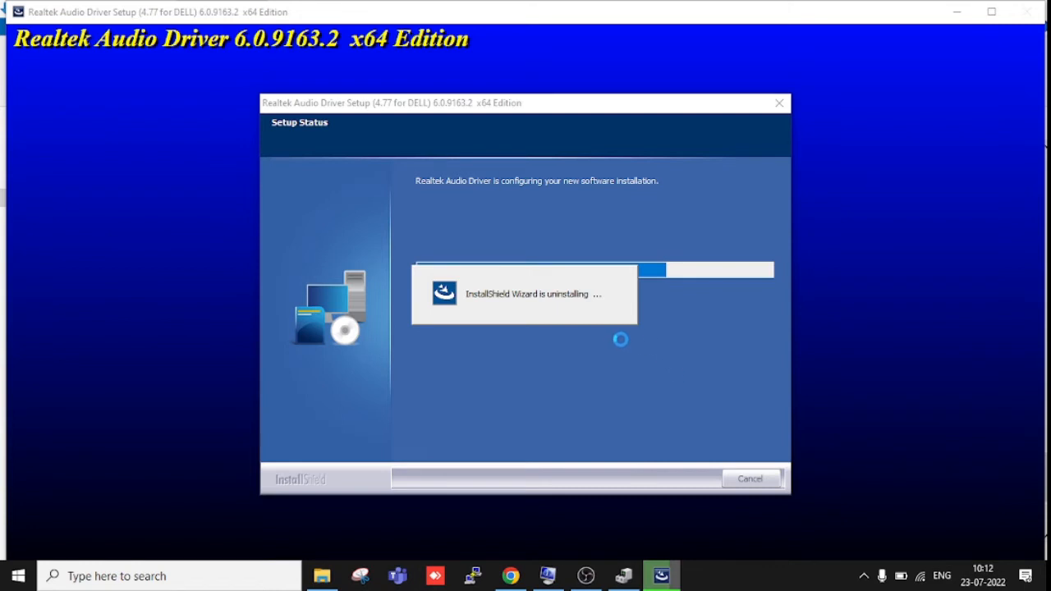
{"action": "mouse_move", "coordinate": [727, 158]}
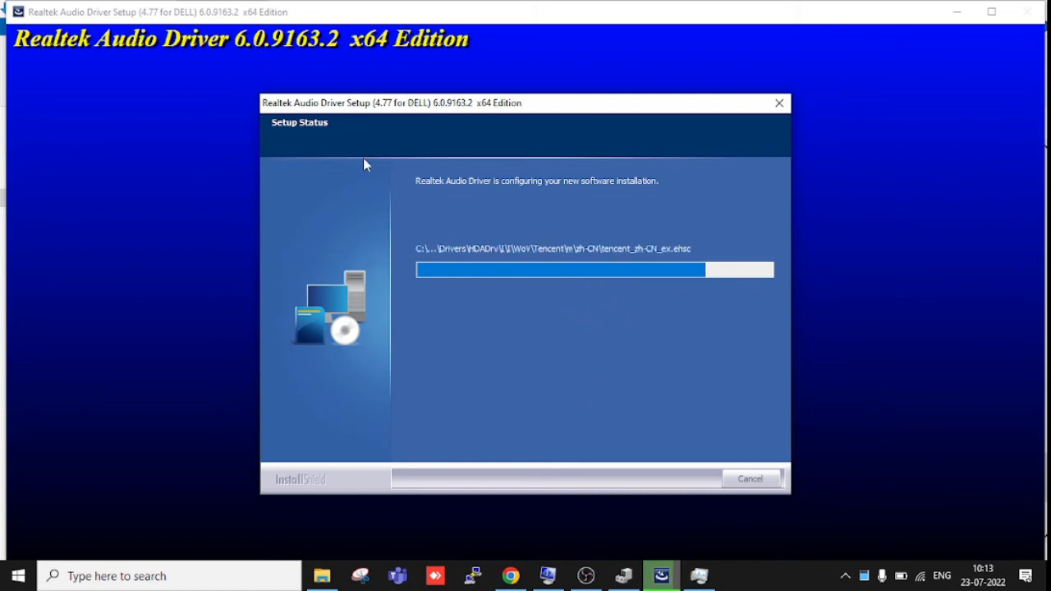
{"action": "mouse_move", "coordinate": [542, 294]}
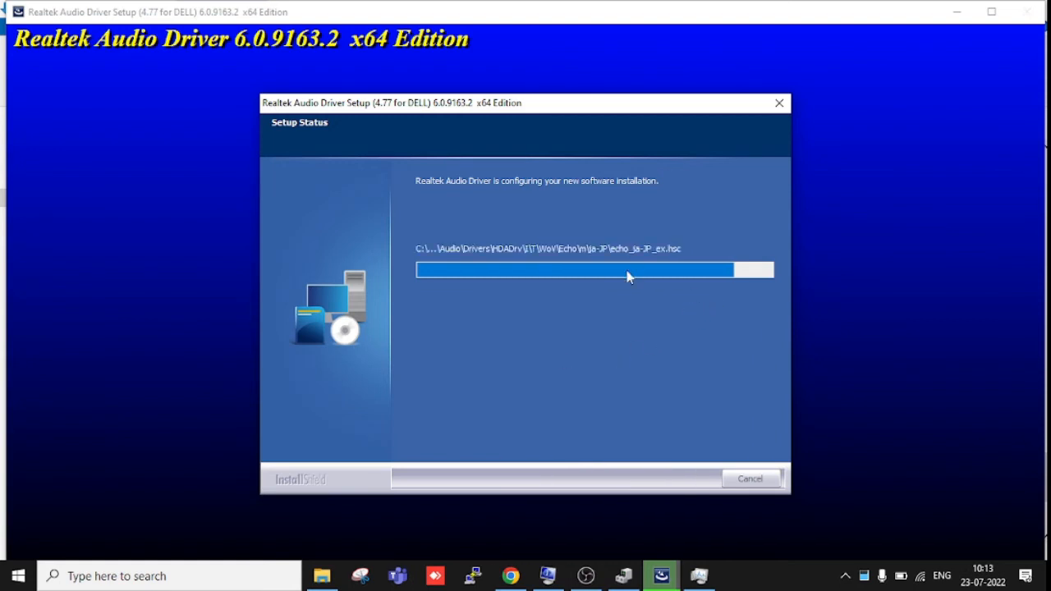
{"action": "mouse_move", "coordinate": [644, 361]}
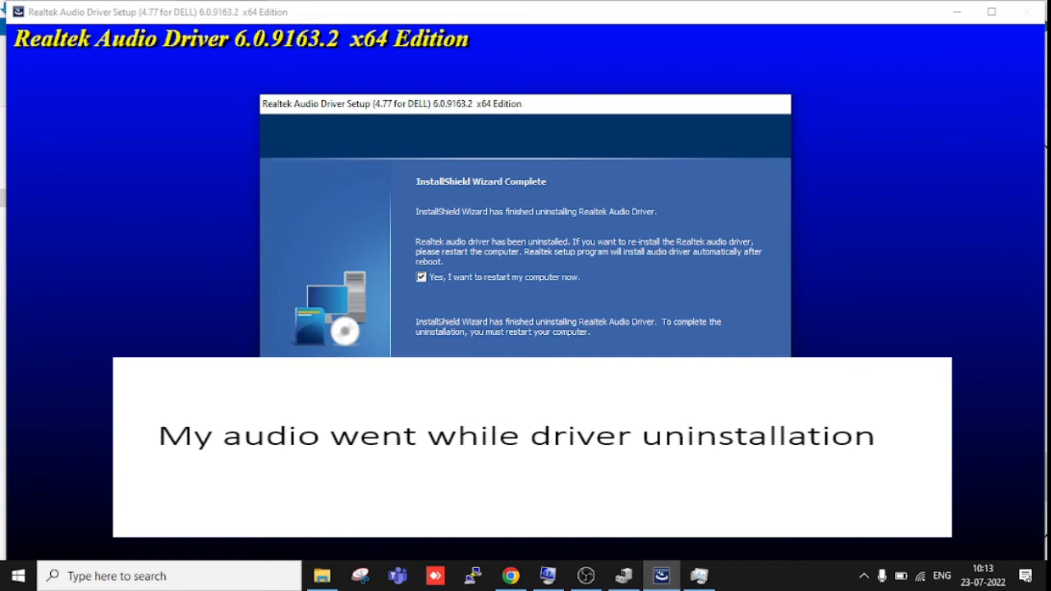
{"action": "mouse_move", "coordinate": [604, 352]}
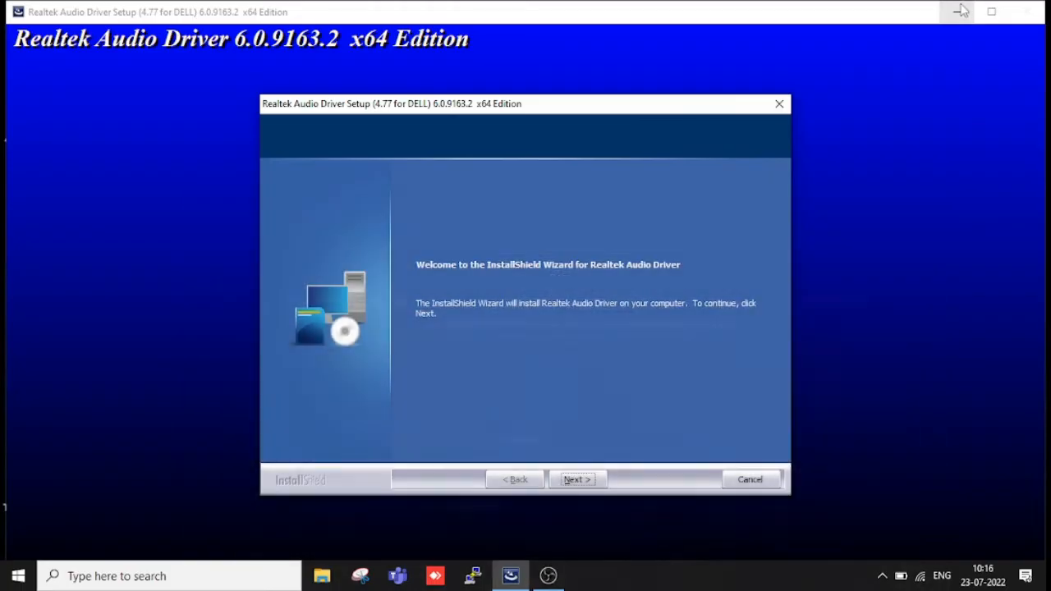
{"action": "mouse_move", "coordinate": [609, 361]}
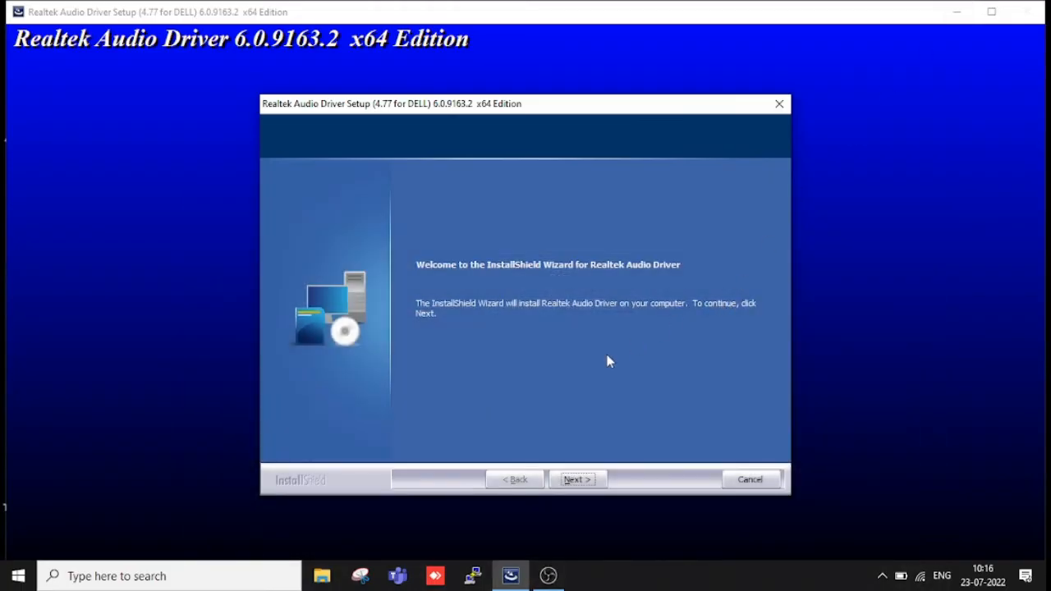
{"action": "mouse_move", "coordinate": [146, 46]}
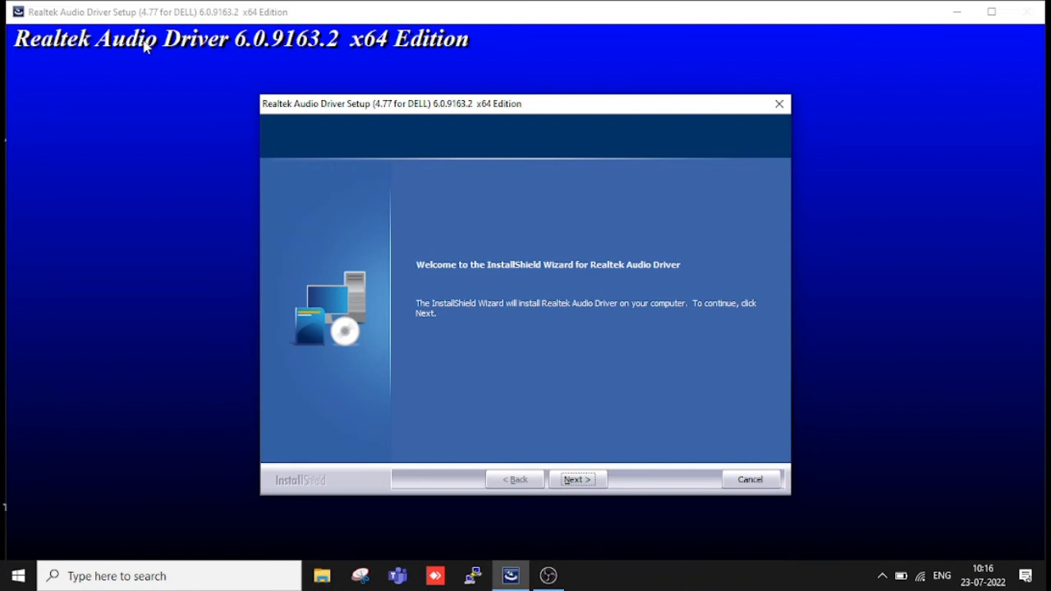
{"action": "mouse_move", "coordinate": [294, 56]}
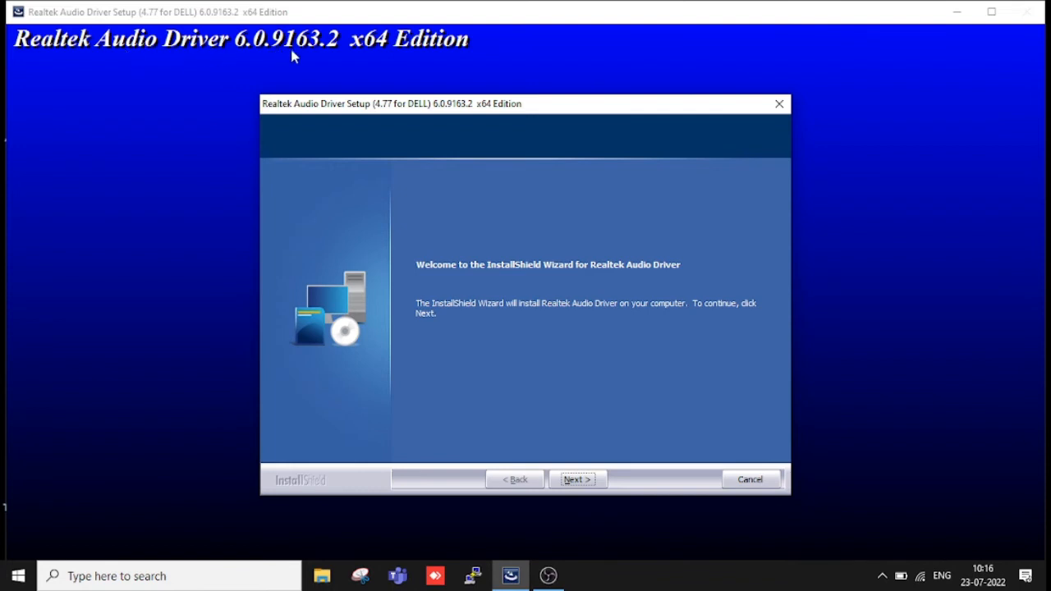
{"action": "mouse_move", "coordinate": [434, 214]}
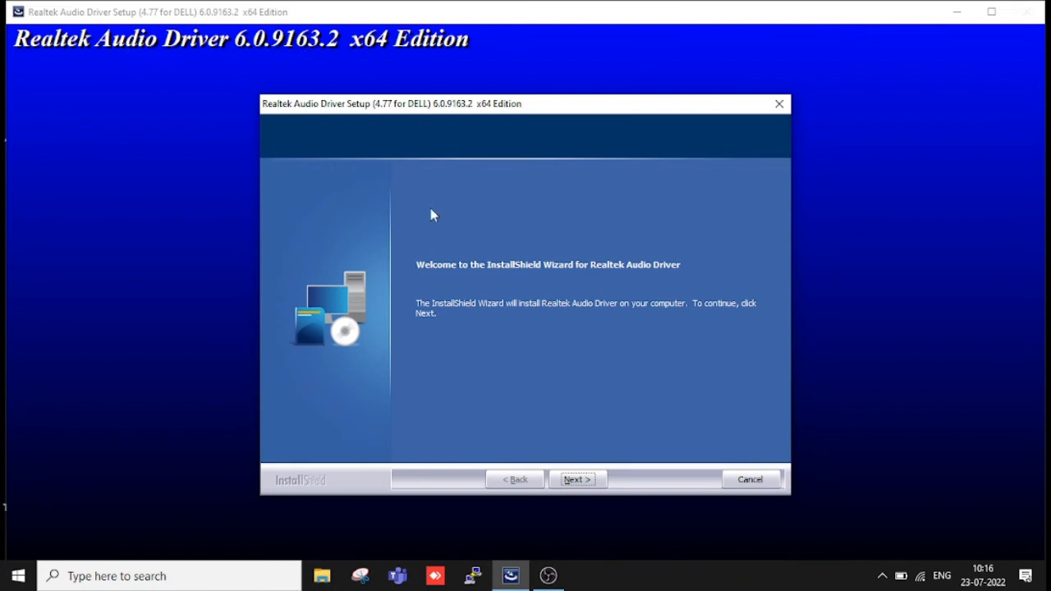
{"action": "mouse_move", "coordinate": [577, 480]}
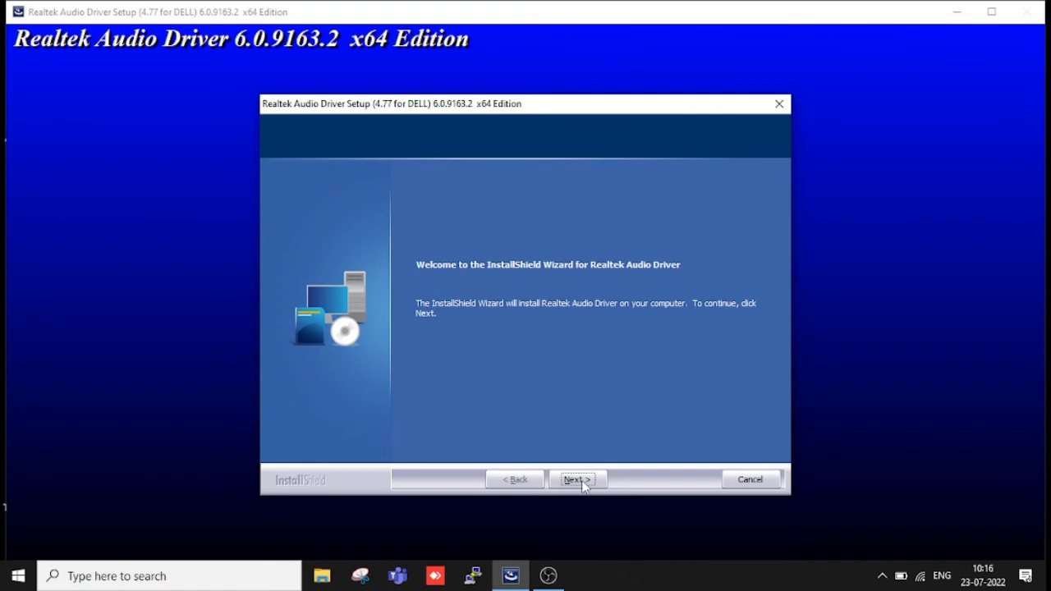
- Continue past the InstallShield welcome screen to begin reinstalling the Realtek audio driver
{"action": "left_click", "coordinate": [578, 480]}
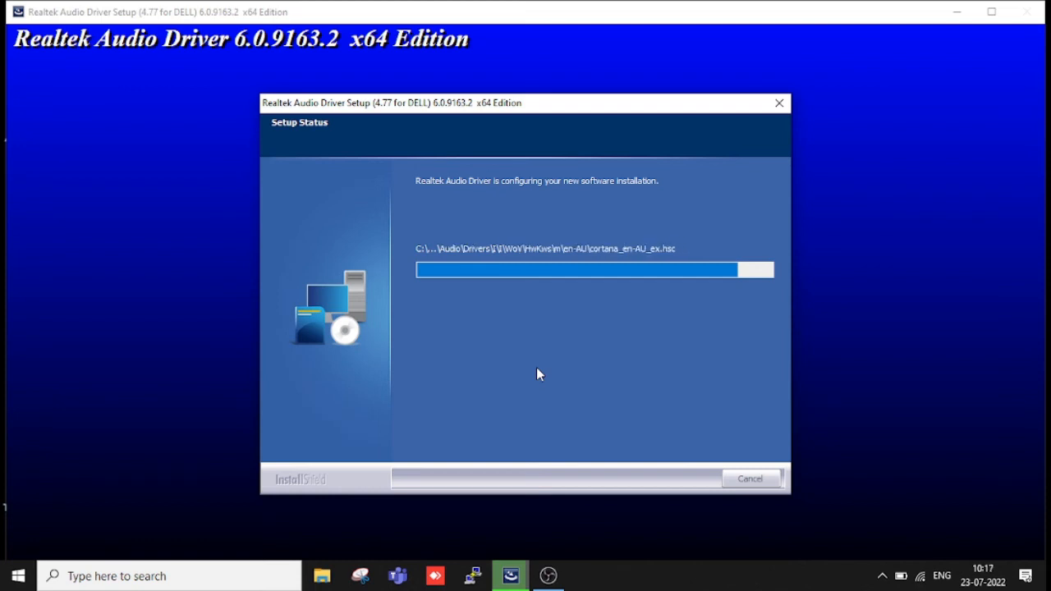
{"action": "mouse_move", "coordinate": [541, 189]}
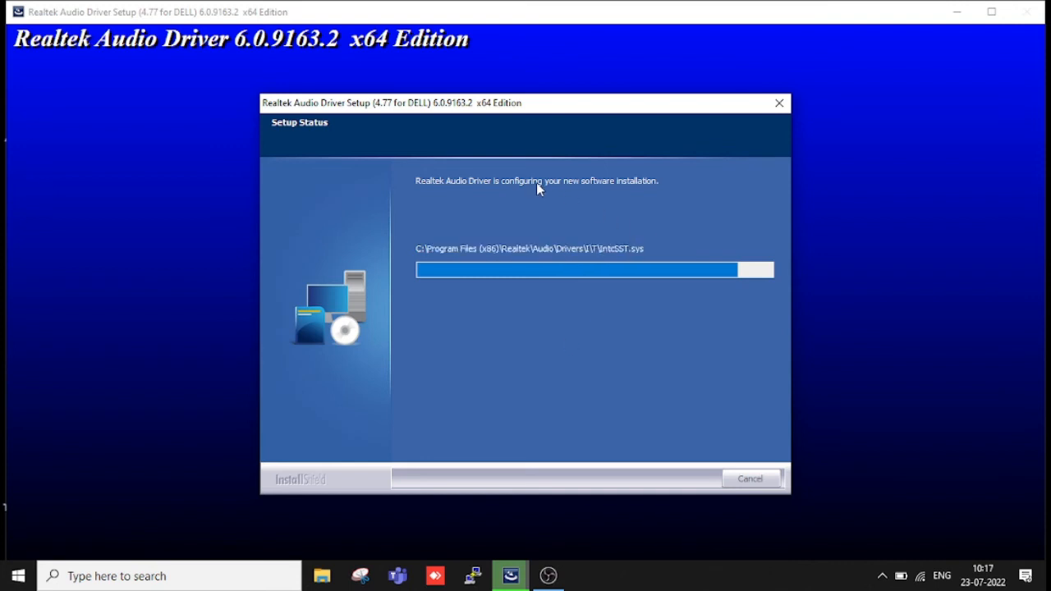
{"action": "mouse_move", "coordinate": [677, 216]}
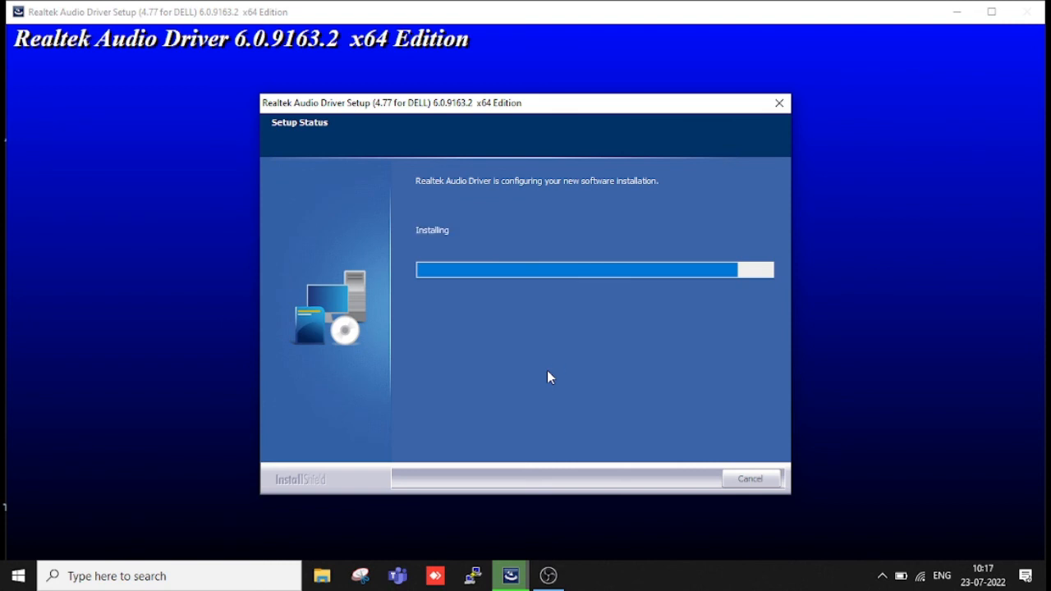
{"action": "mouse_move", "coordinate": [529, 204]}
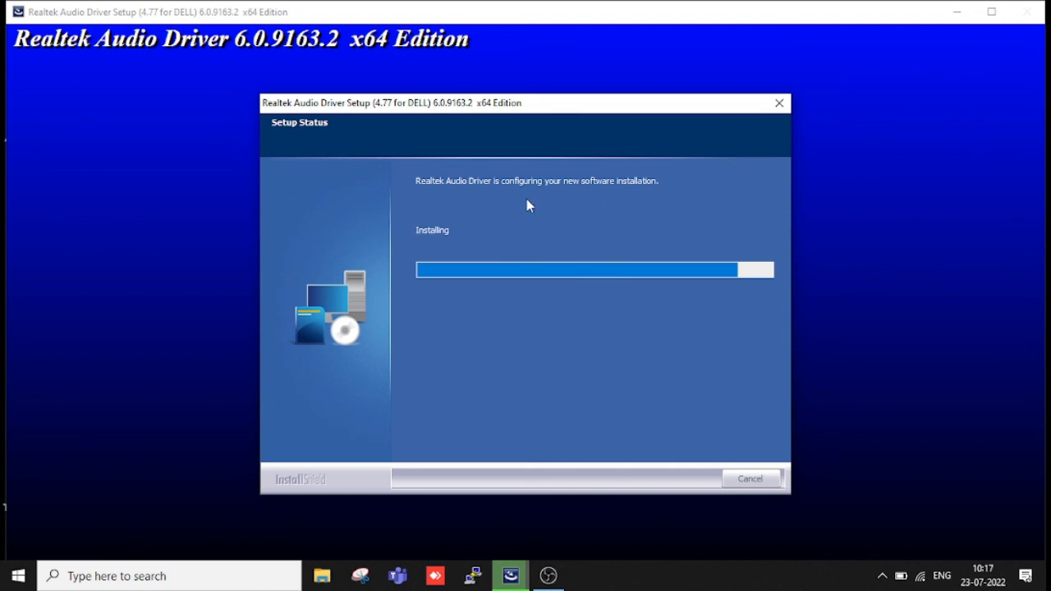